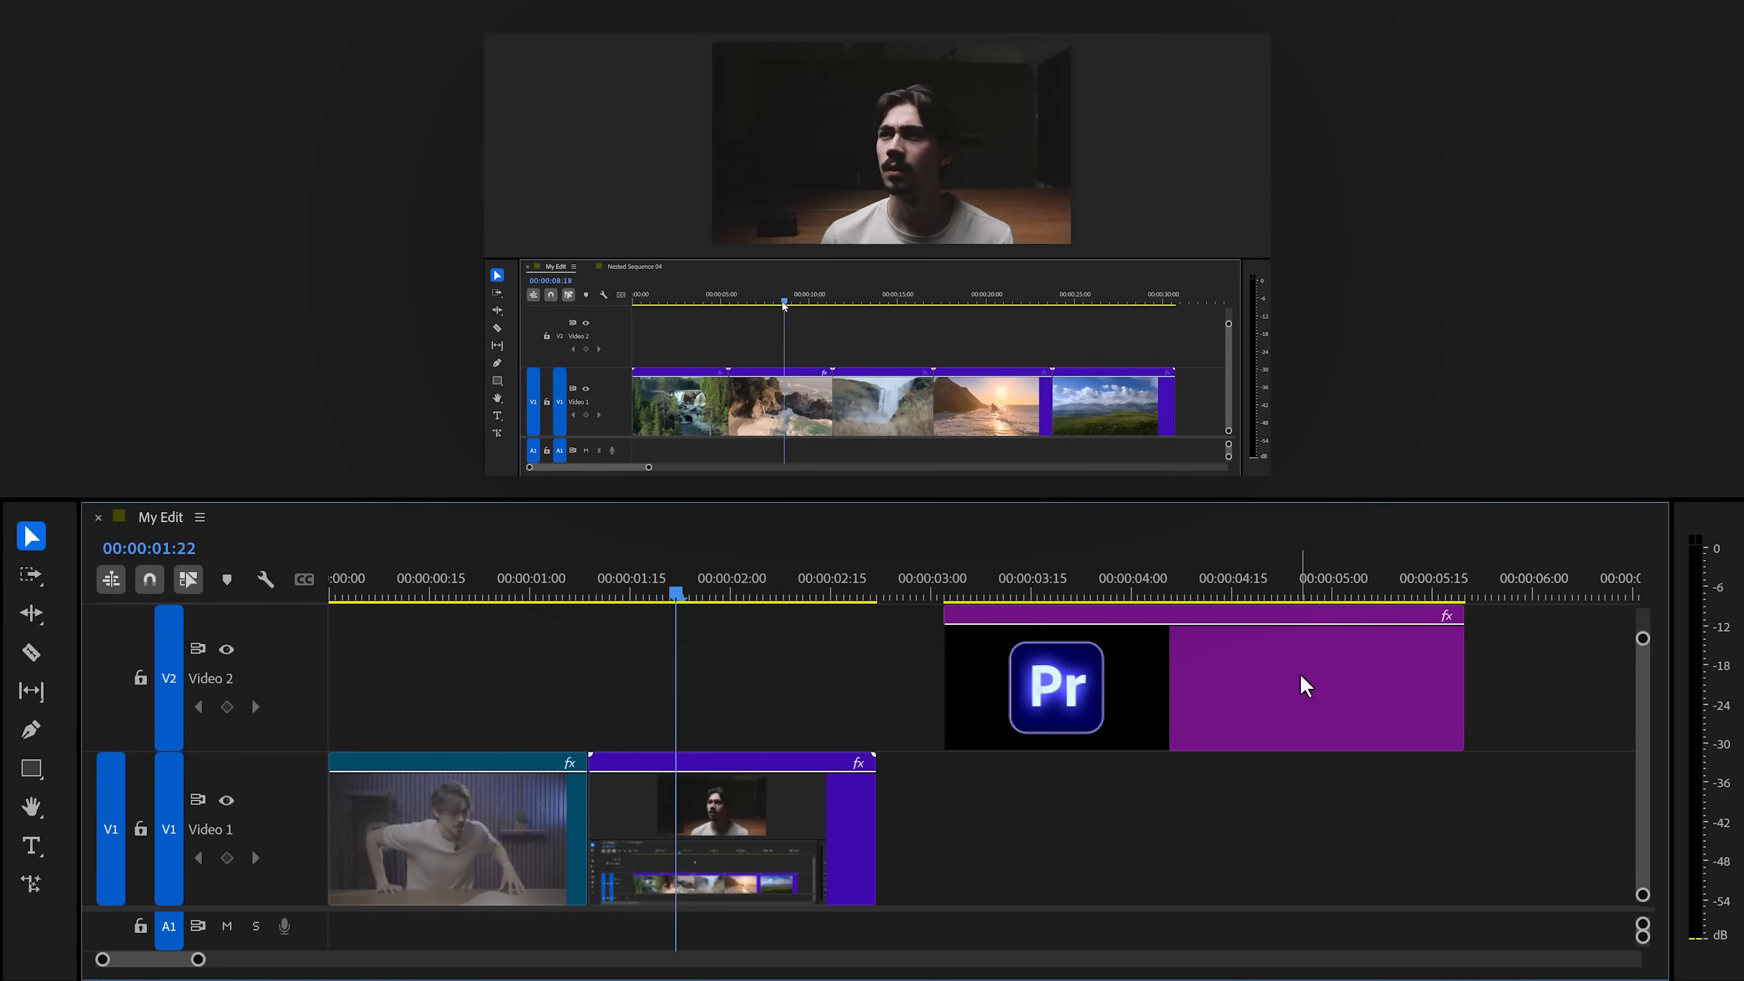
{"action": "mouse_move", "coordinate": [1318, 683]}
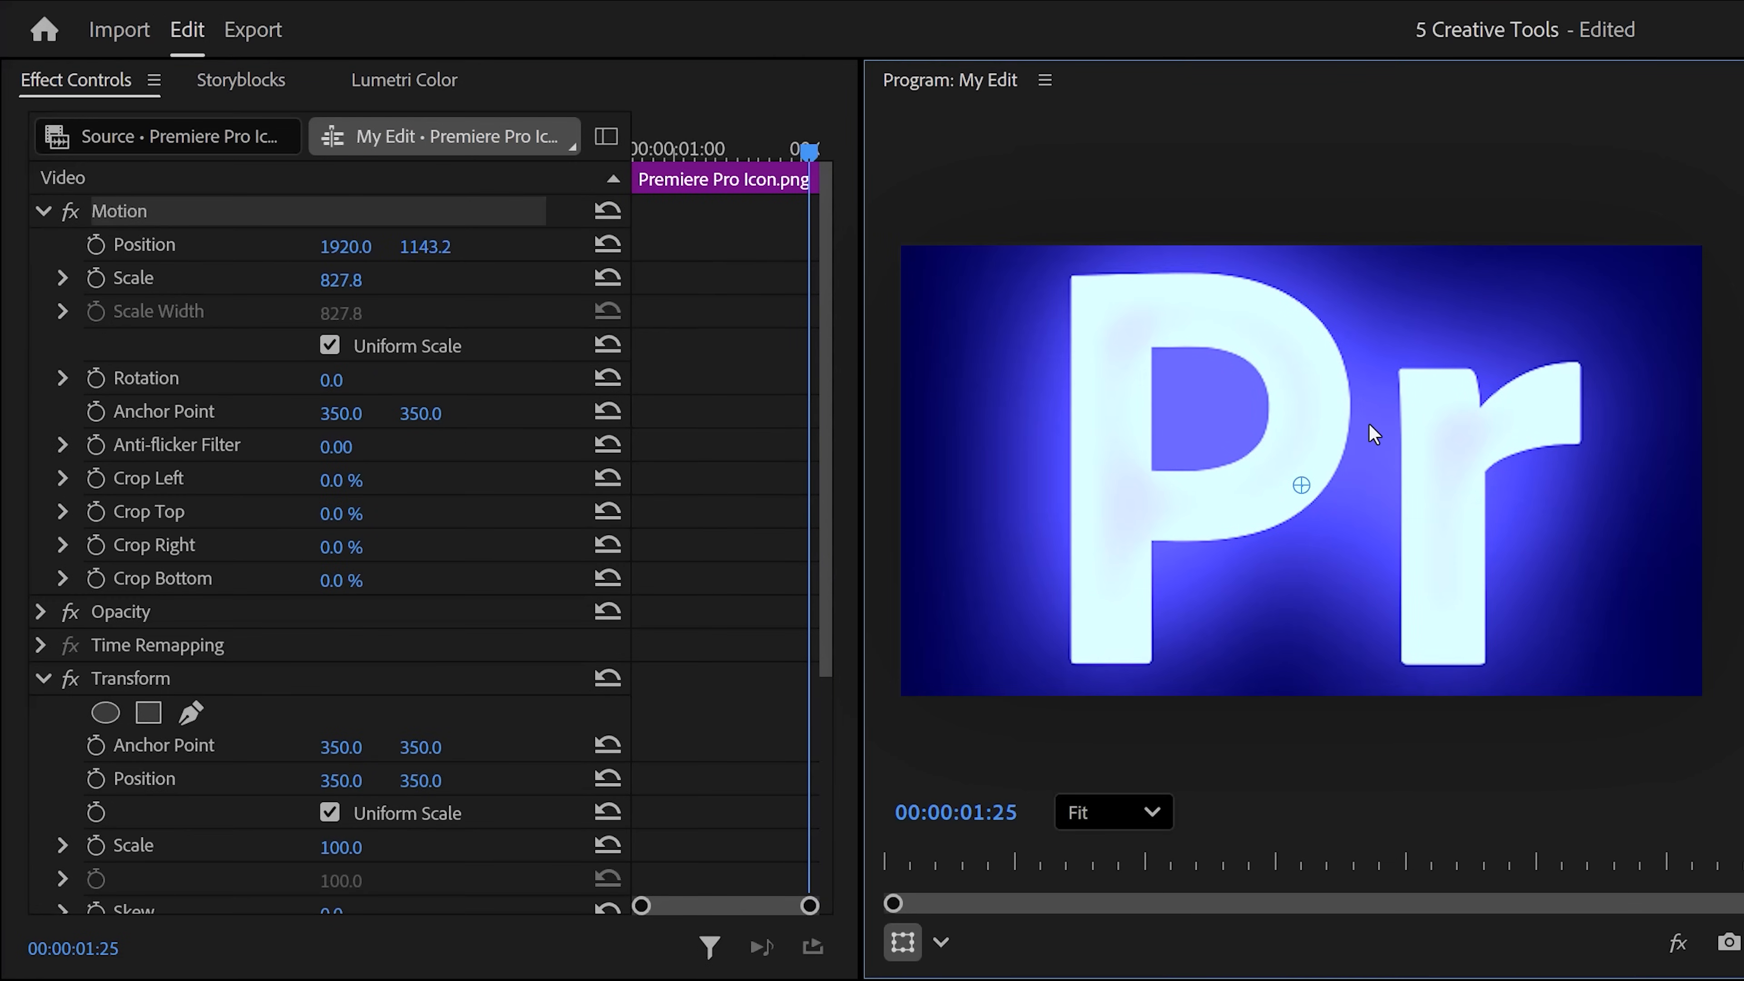
- Locate the Transform effect in the Effects panel for the Pr icon clip
{"action": "scroll", "scroll_direction": "down", "scroll_amount": 3}
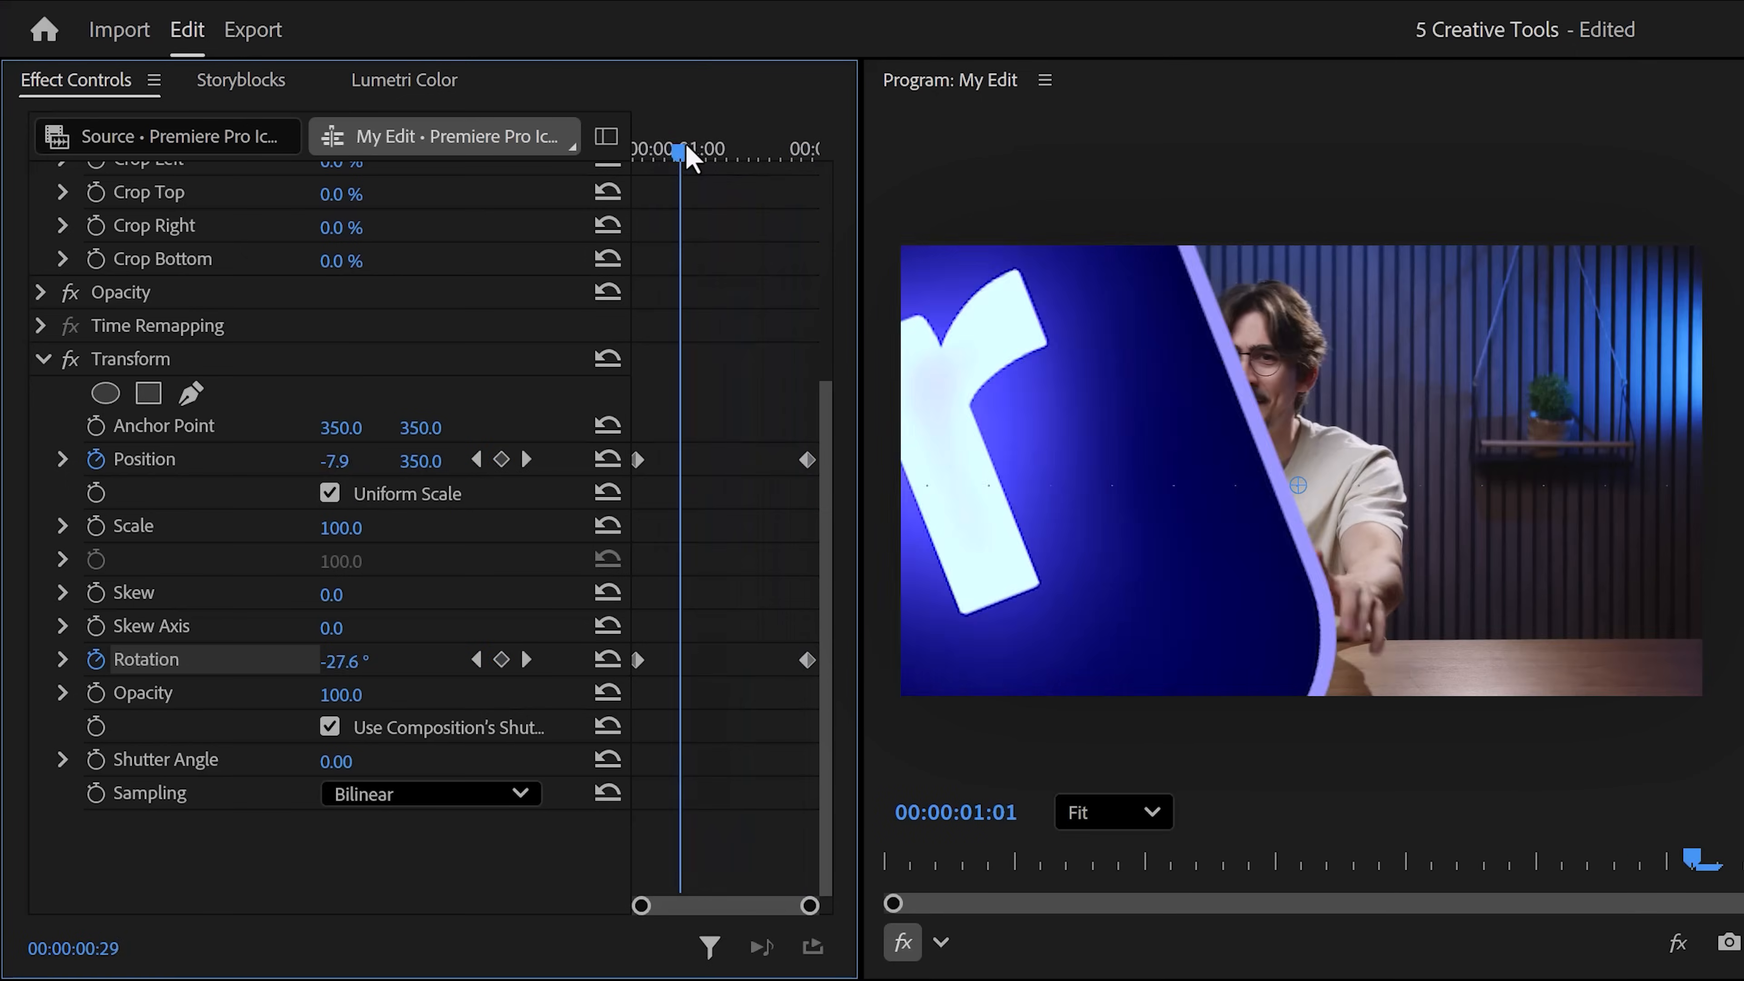
- Preview the logo sweep and ease the temporal interpolation of the start and end keyframes
{"action": "left_click_drag", "start_coordinate": [679, 149], "coordinate": [743, 150]}
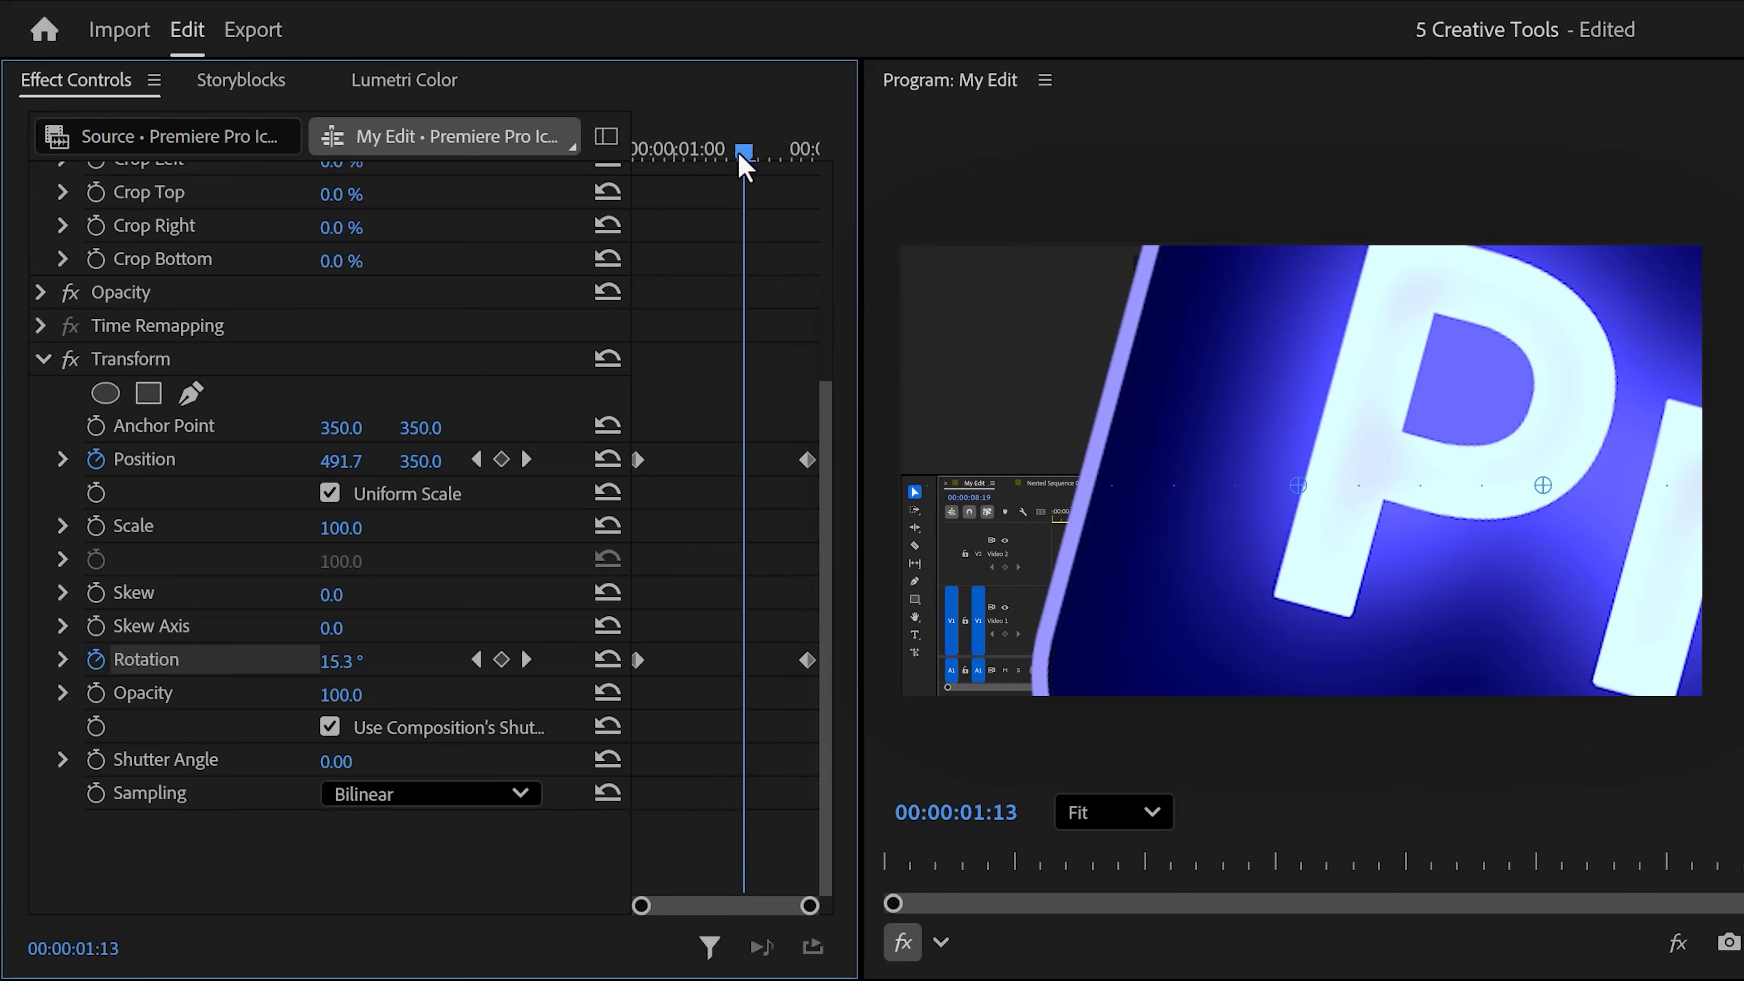
{"action": "right_click", "coordinate": [639, 458]}
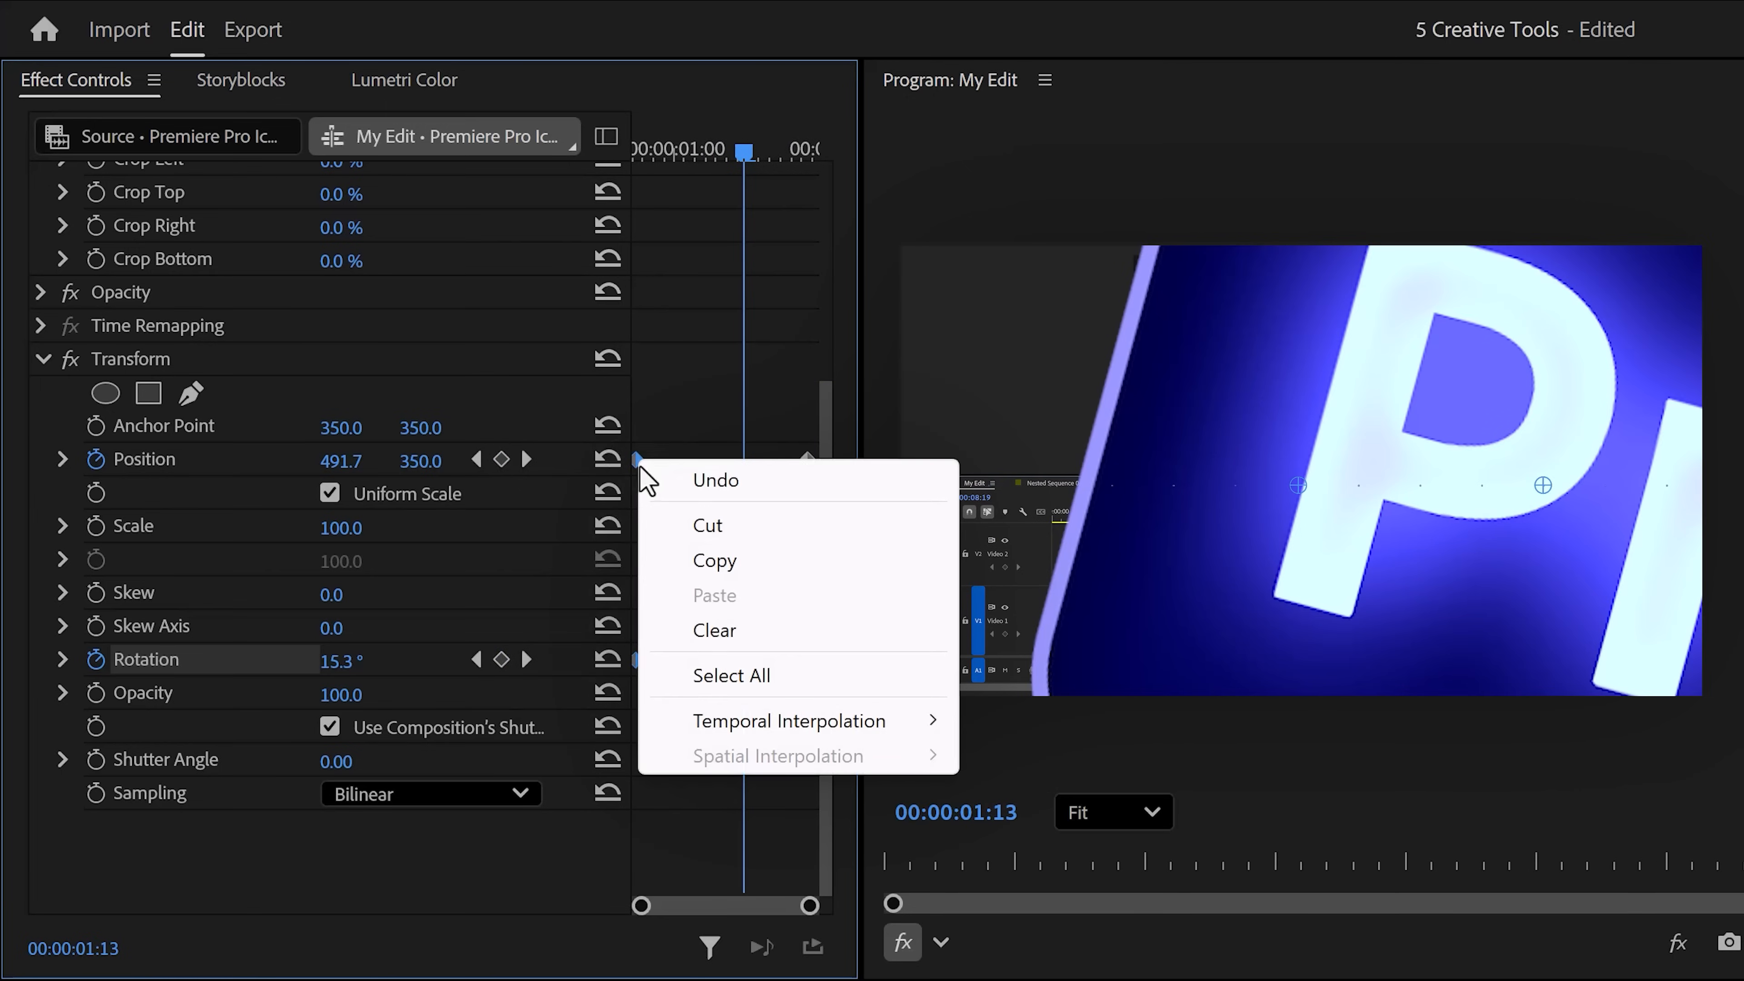
{"action": "left_click", "coordinate": [789, 720]}
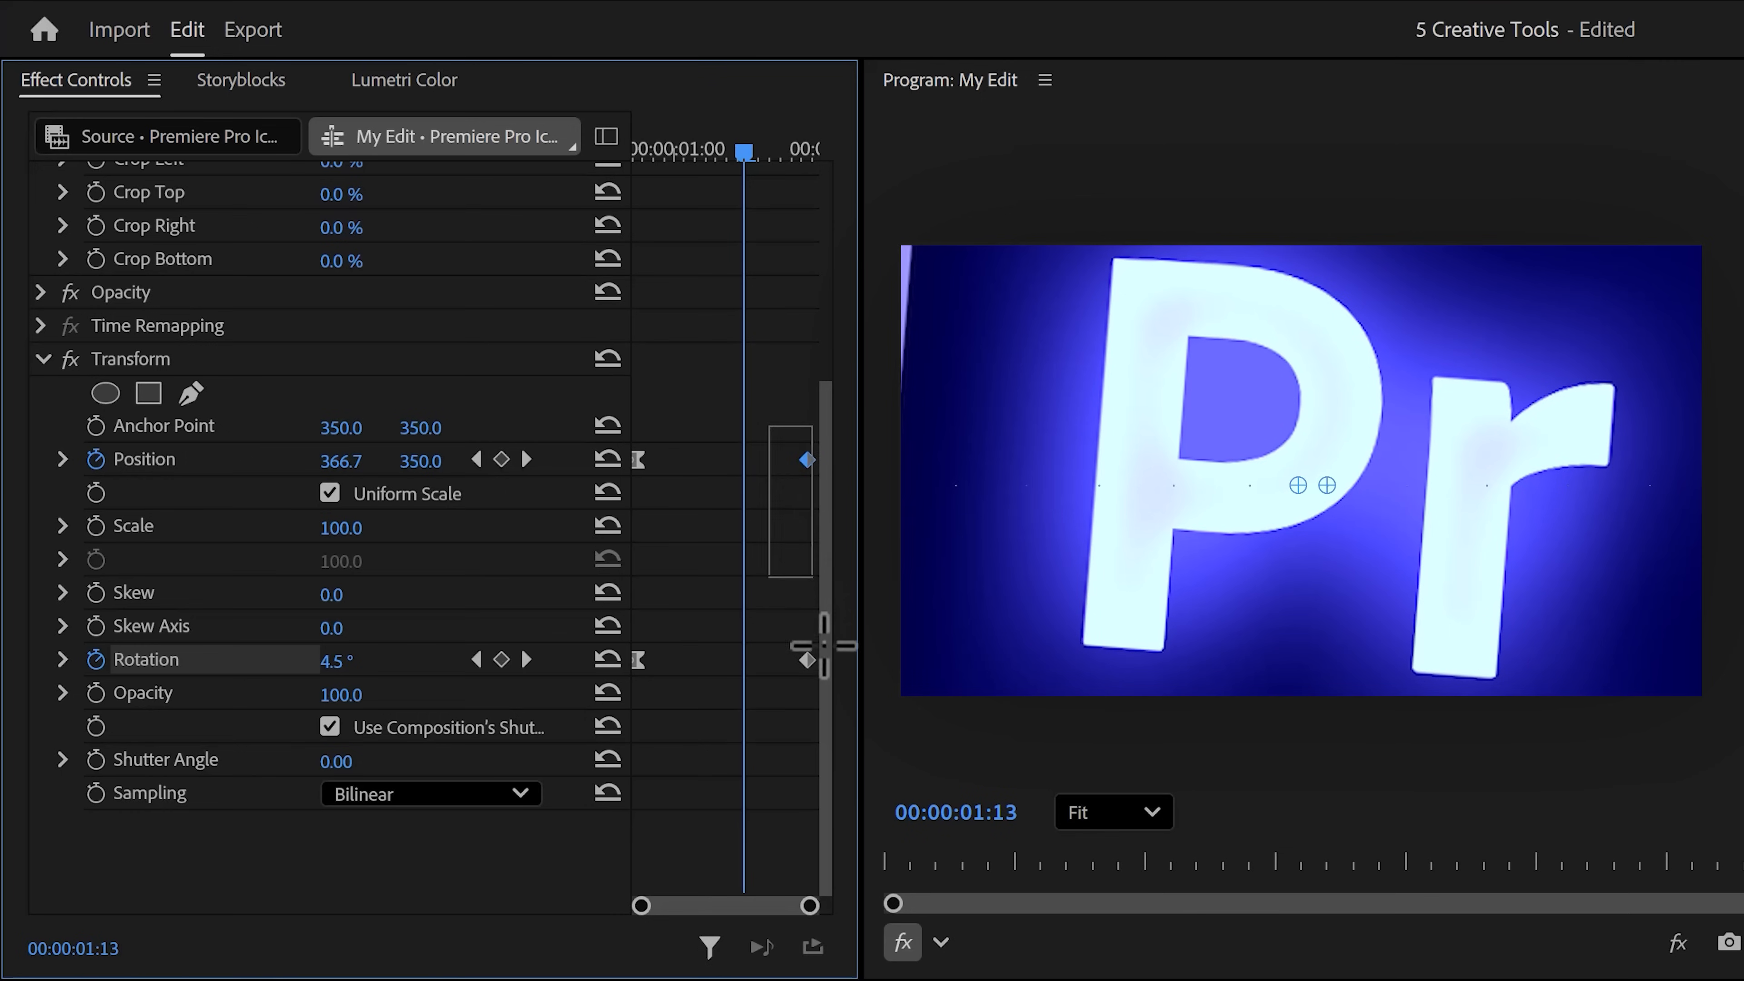
{"action": "right_click", "coordinate": [805, 458]}
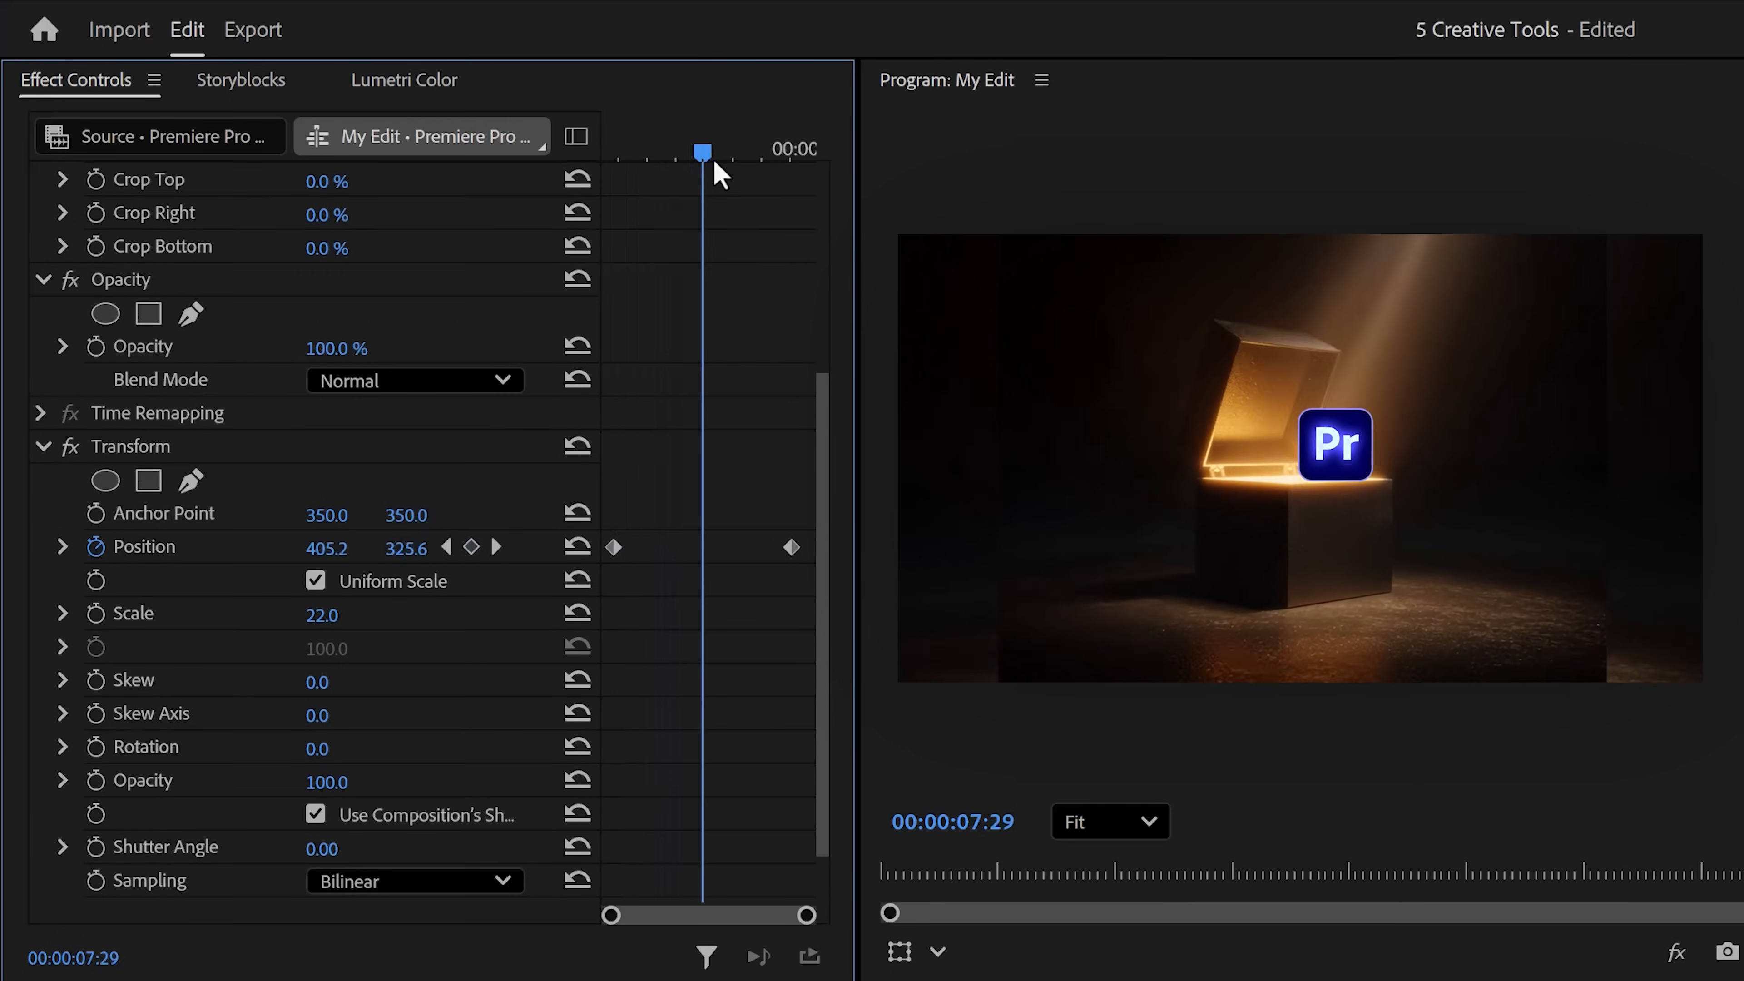
- Return to the logo's start inside the chest and select its starting Position keyframe
{"action": "left_click_drag", "start_coordinate": [700, 151], "coordinate": [611, 152]}
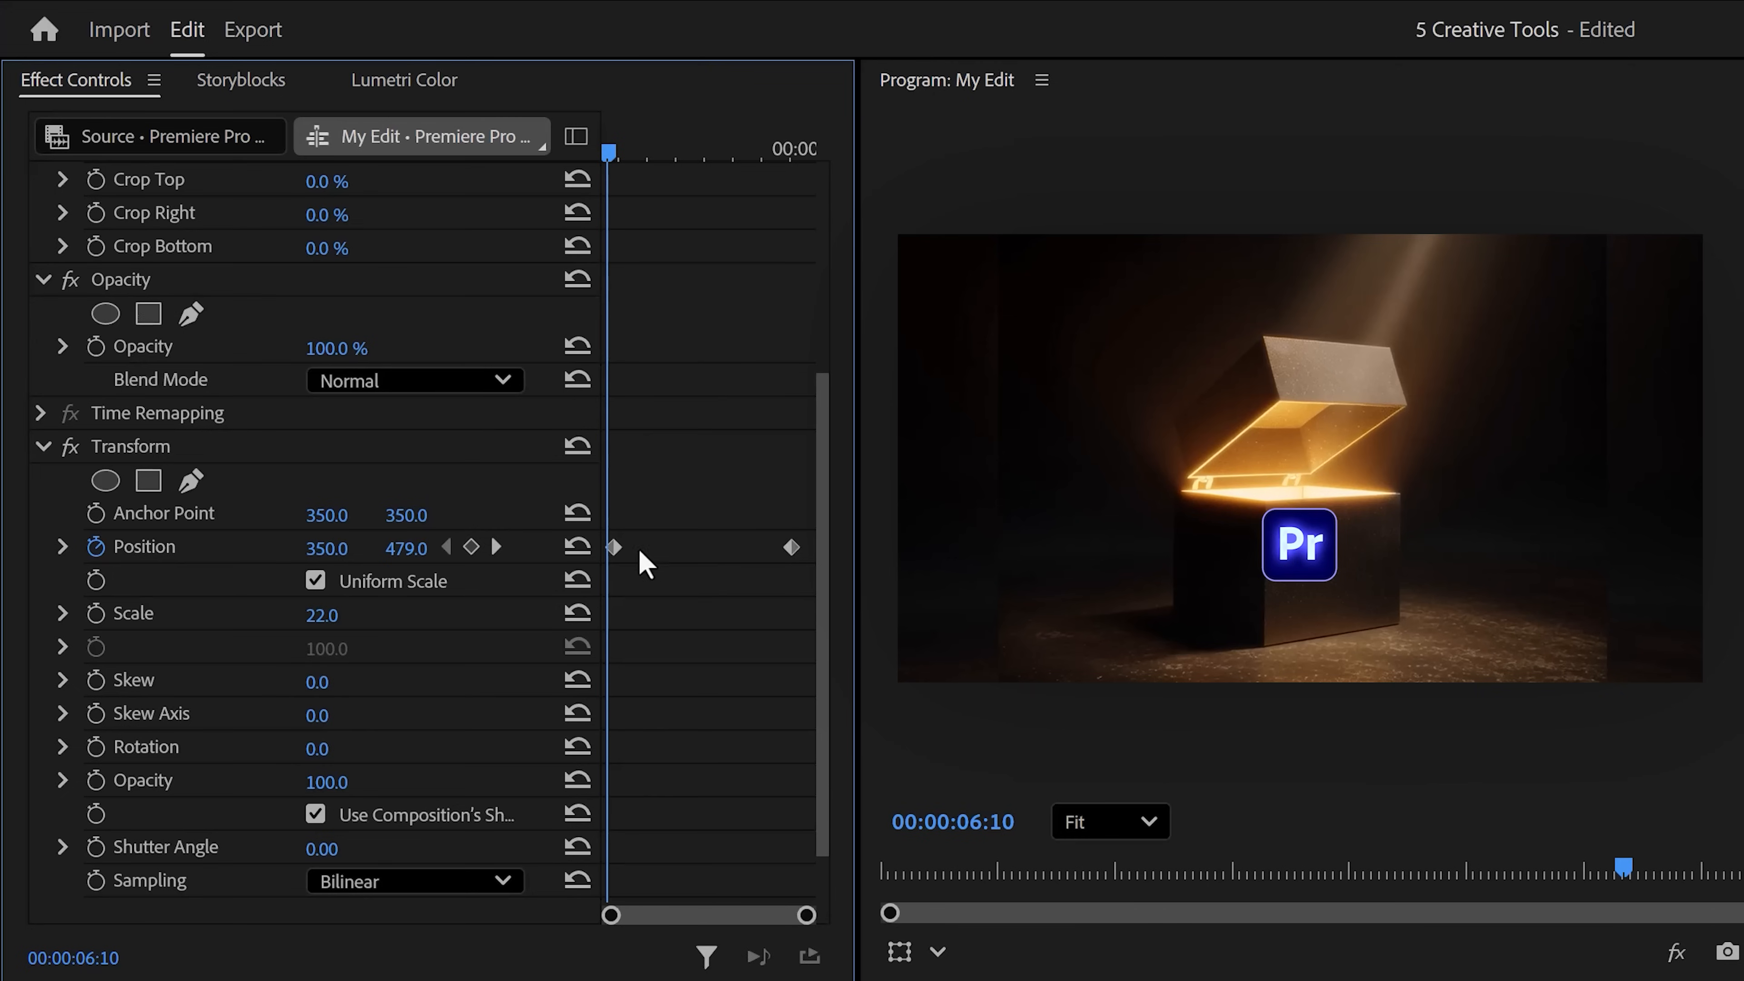
{"action": "left_click", "coordinate": [611, 545]}
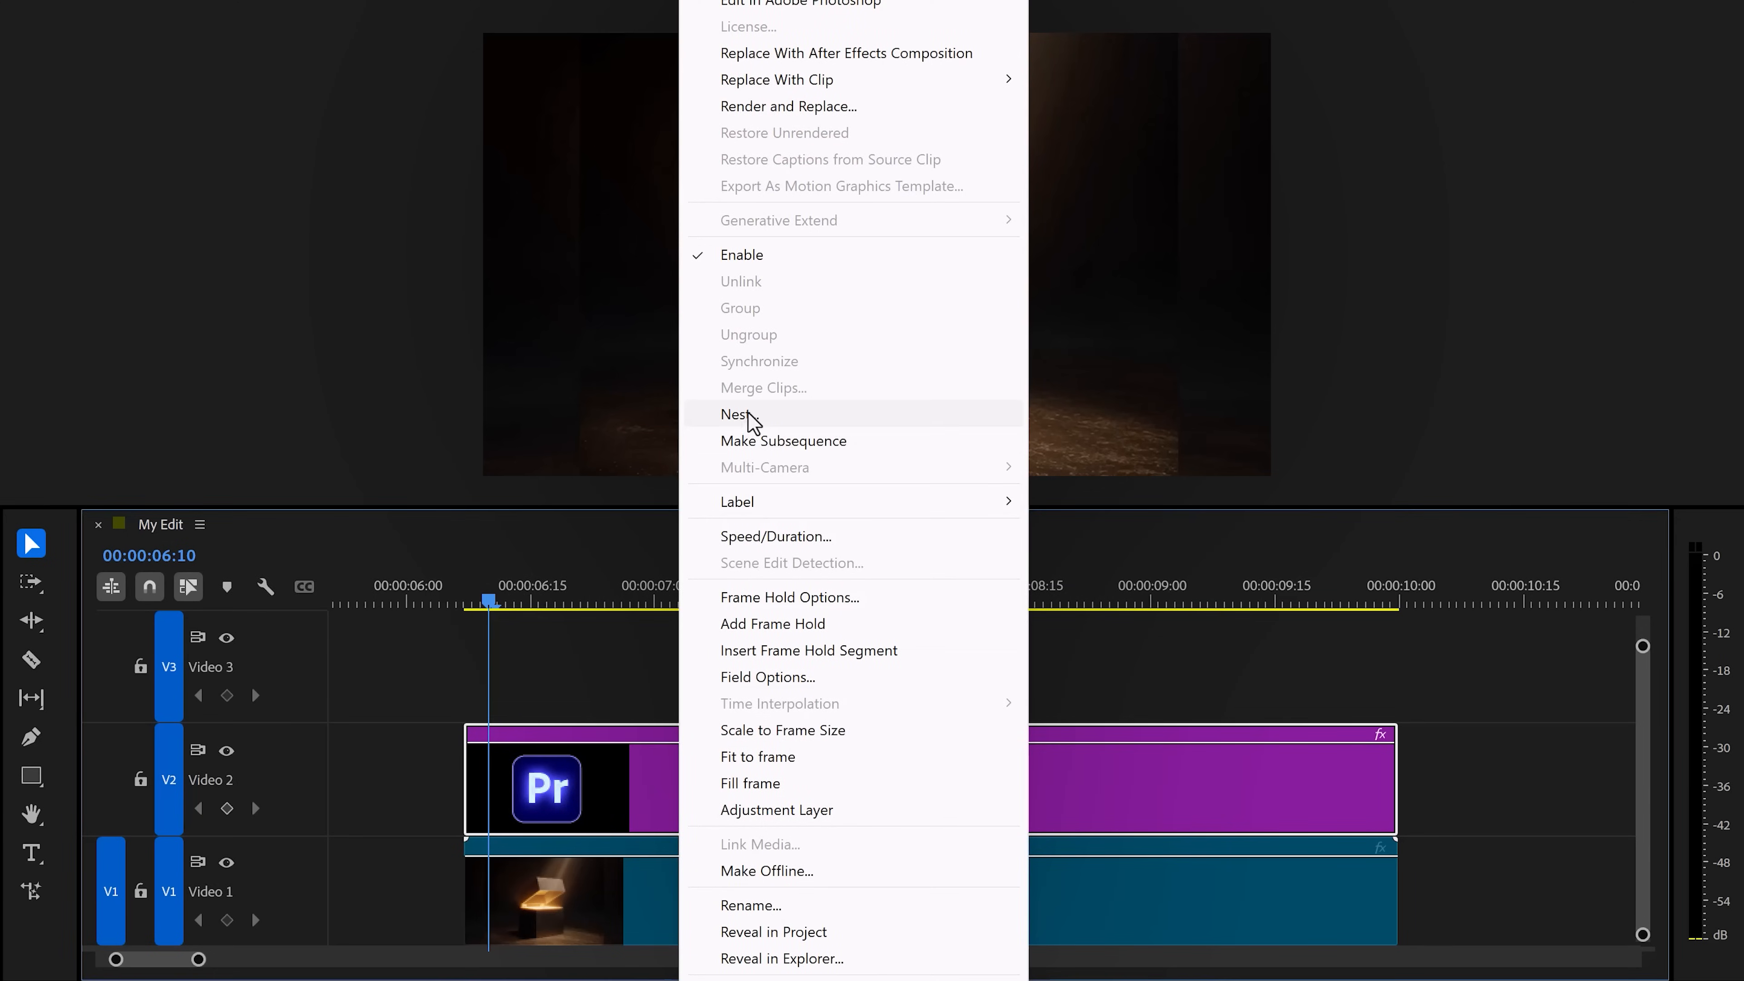
- Nest the logo clip into its own sequence named PR Icon
{"action": "left_click", "coordinate": [737, 414]}
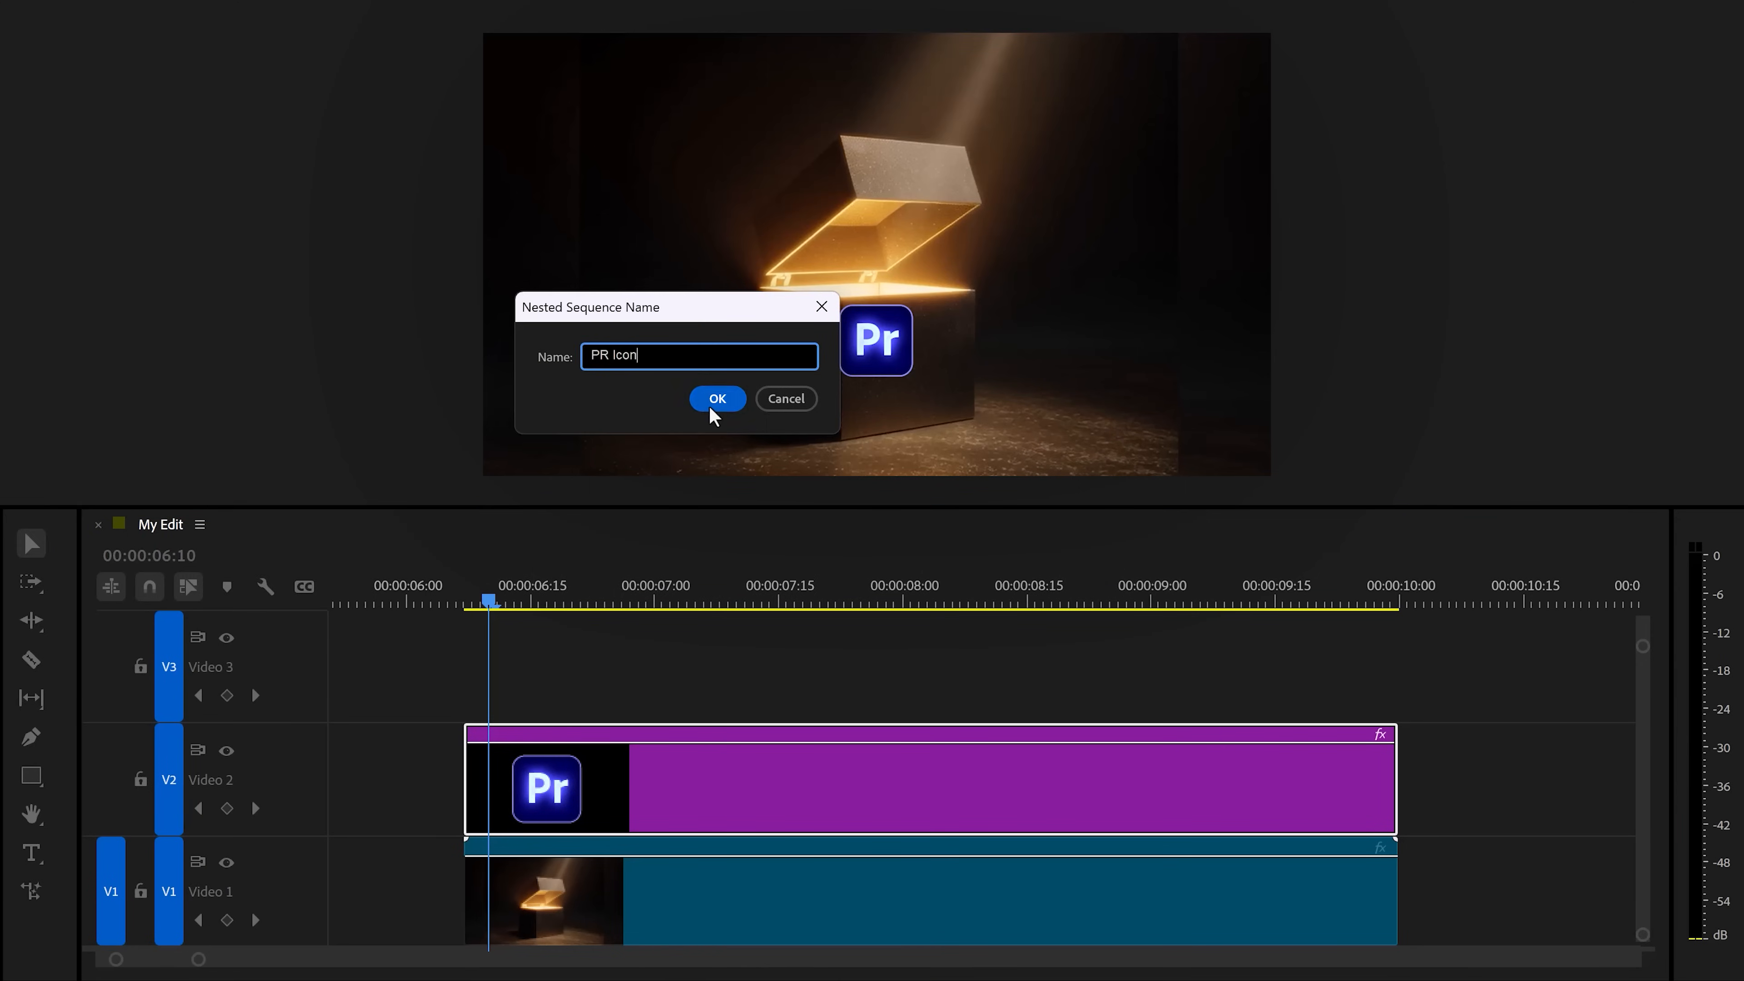
{"action": "left_click", "coordinate": [716, 398]}
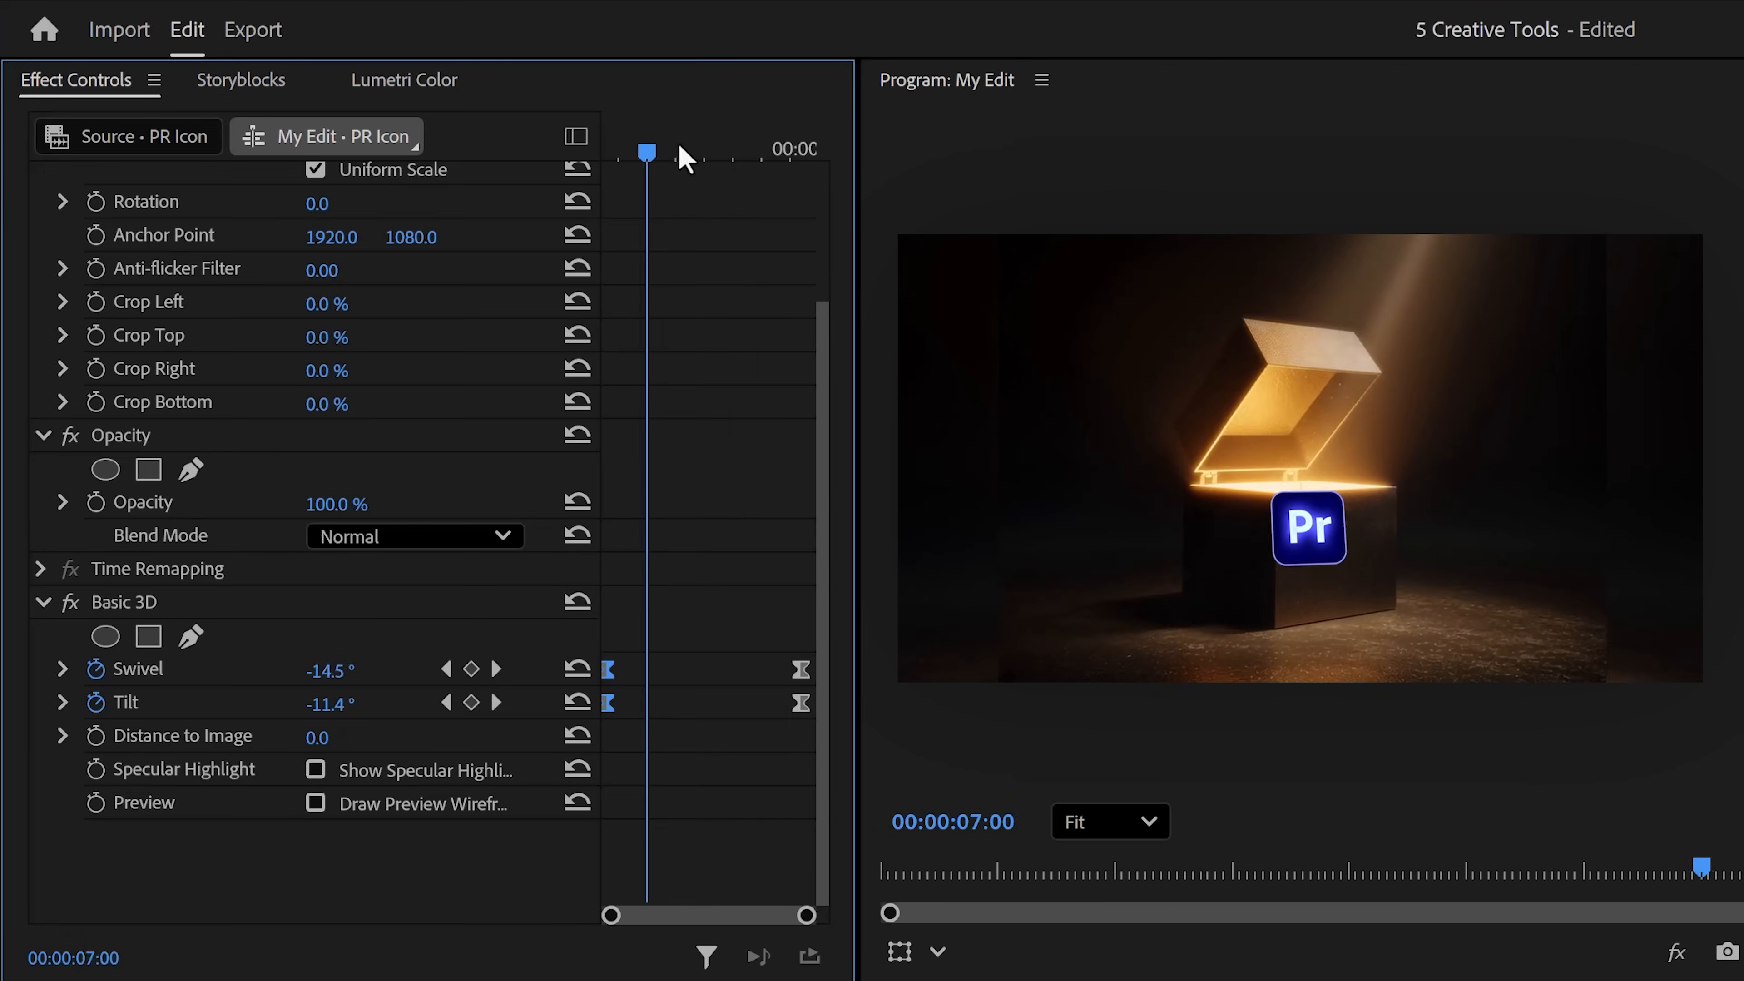
- Preview the 3D swivel and tilt, then set the PR Icon blend mode to Linear Dodge (Add)
{"action": "left_click_drag", "start_coordinate": [645, 150], "coordinate": [712, 150]}
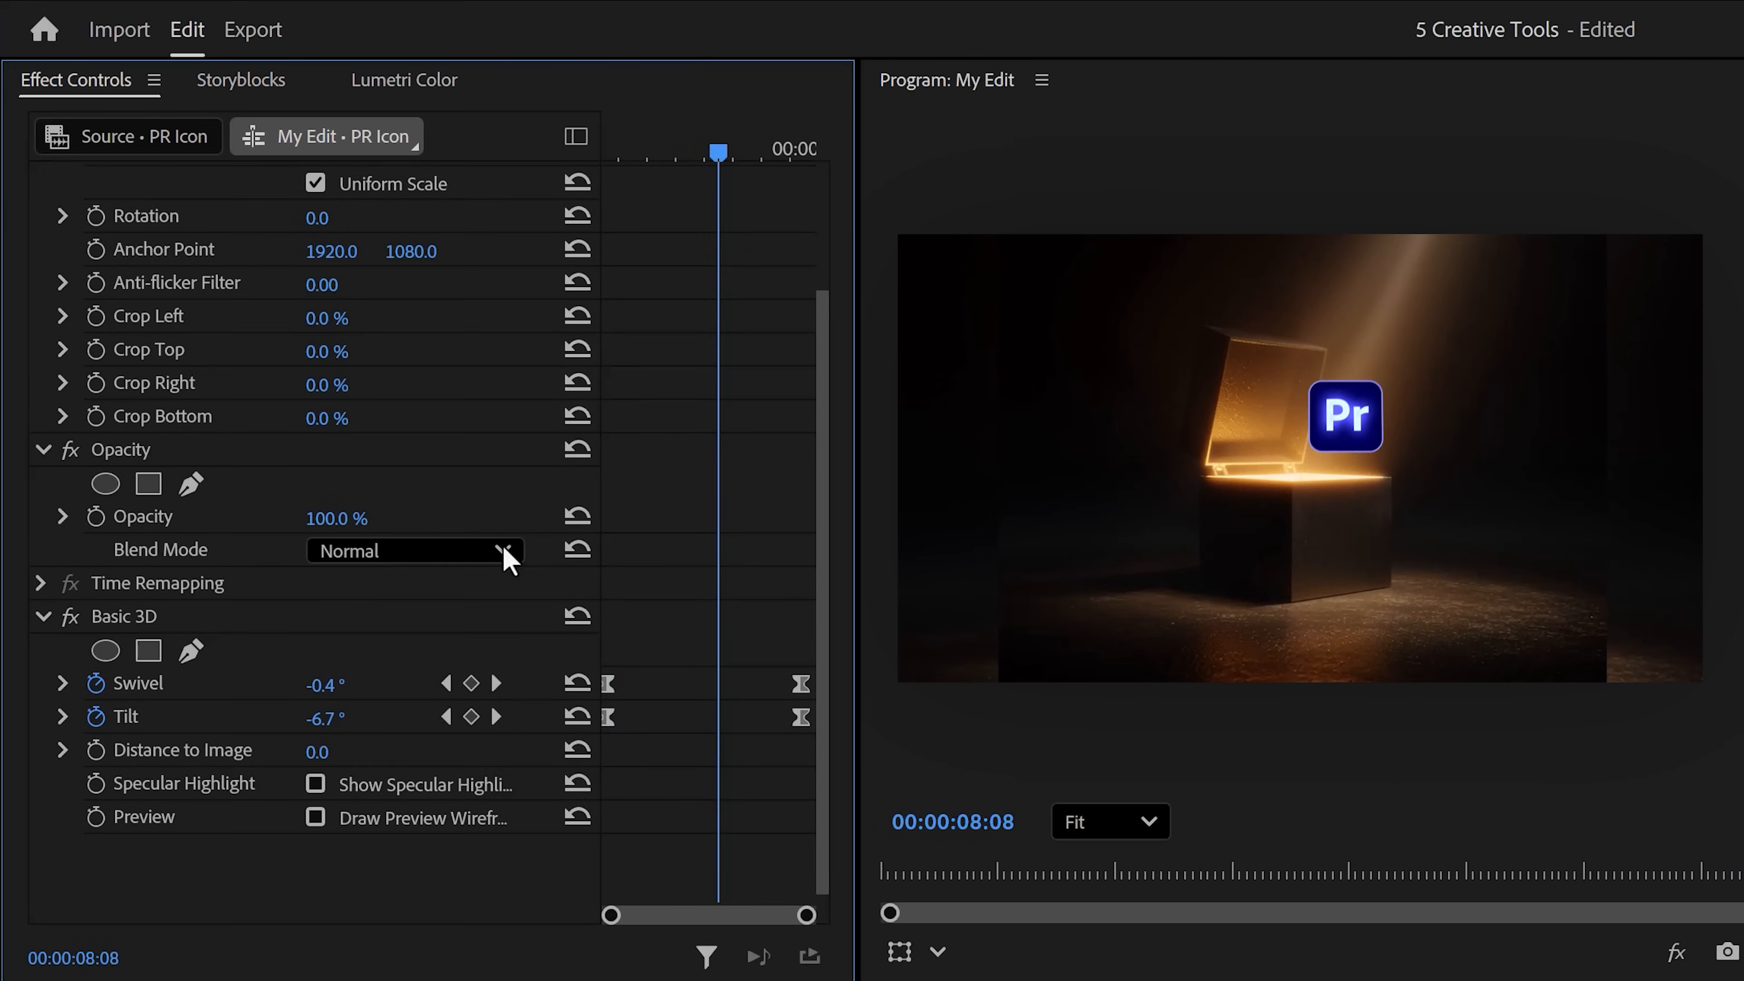
{"action": "left_click", "coordinate": [506, 550]}
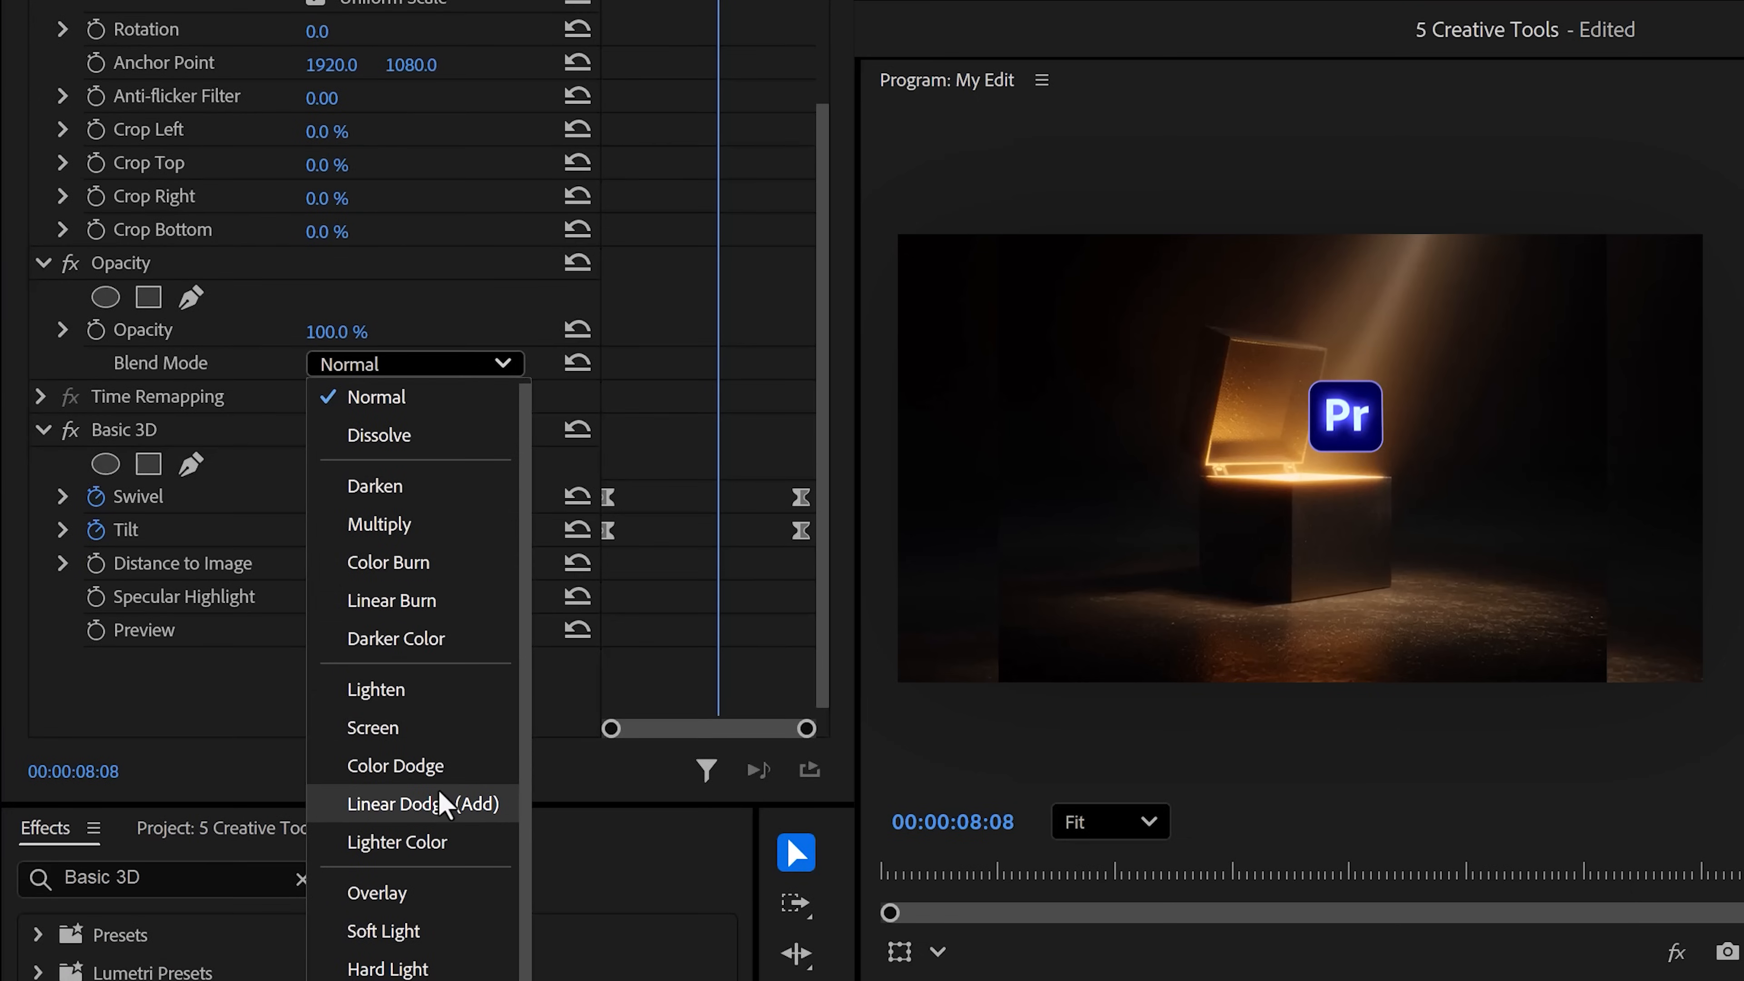
{"action": "left_click", "coordinate": [406, 803]}
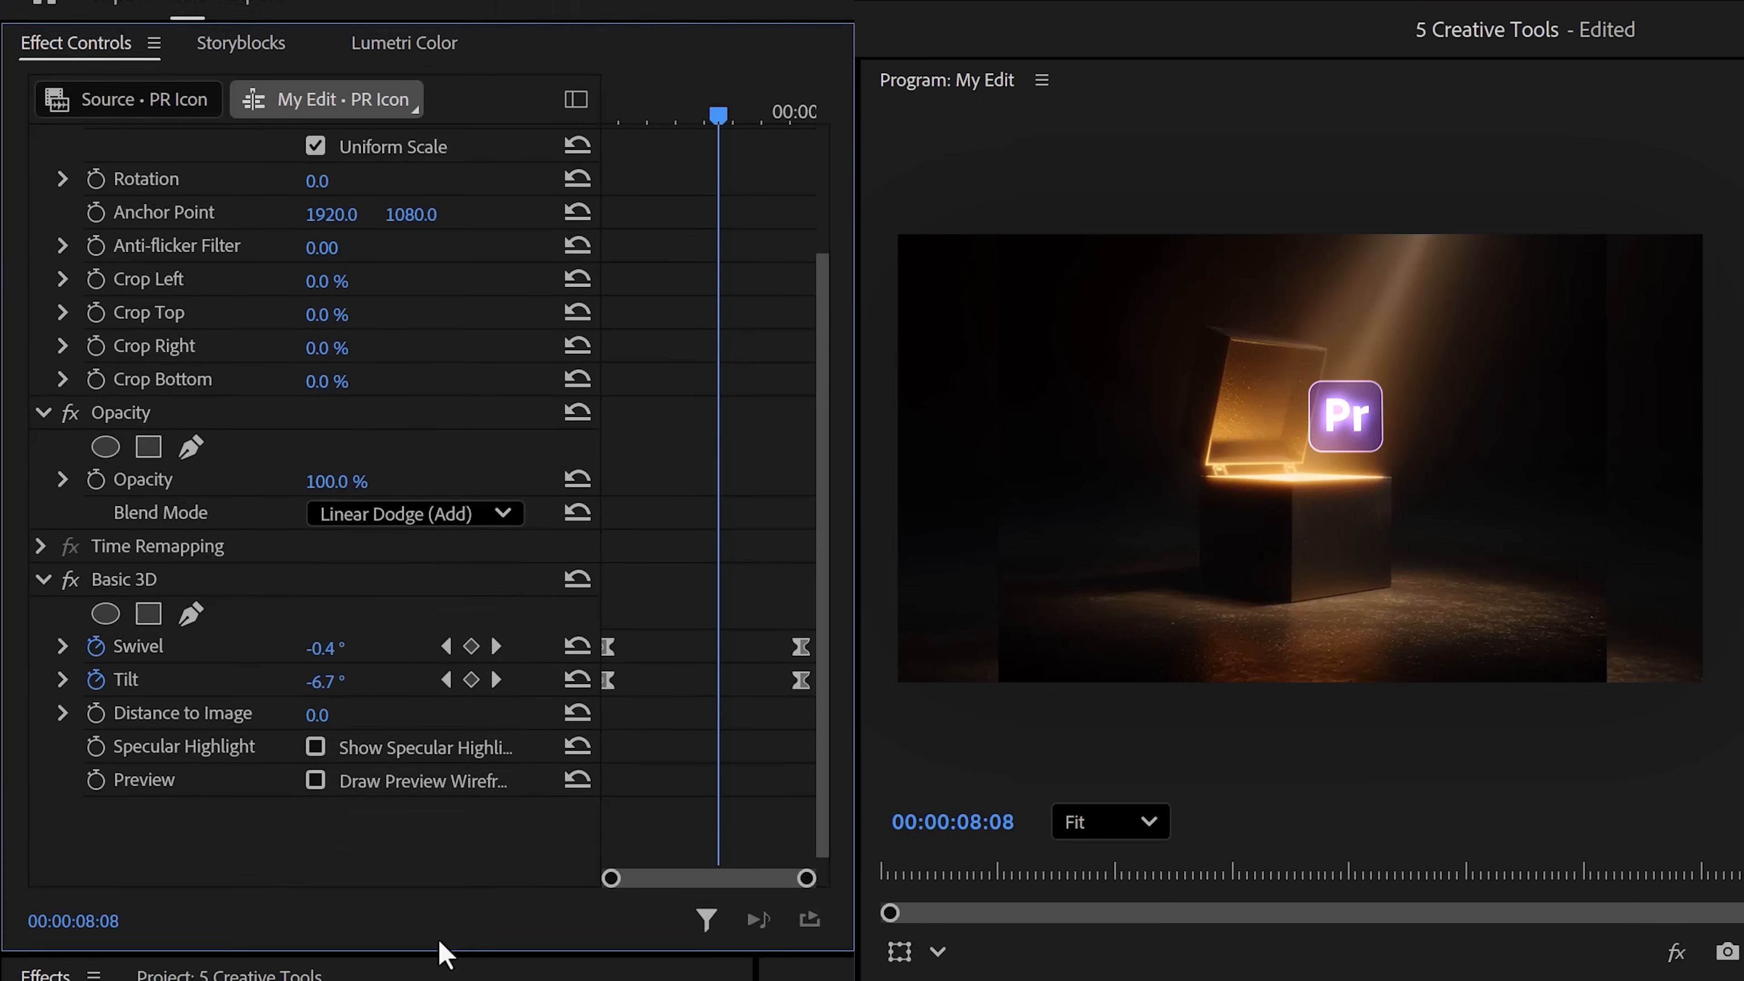
{"action": "key", "text": "alt"}
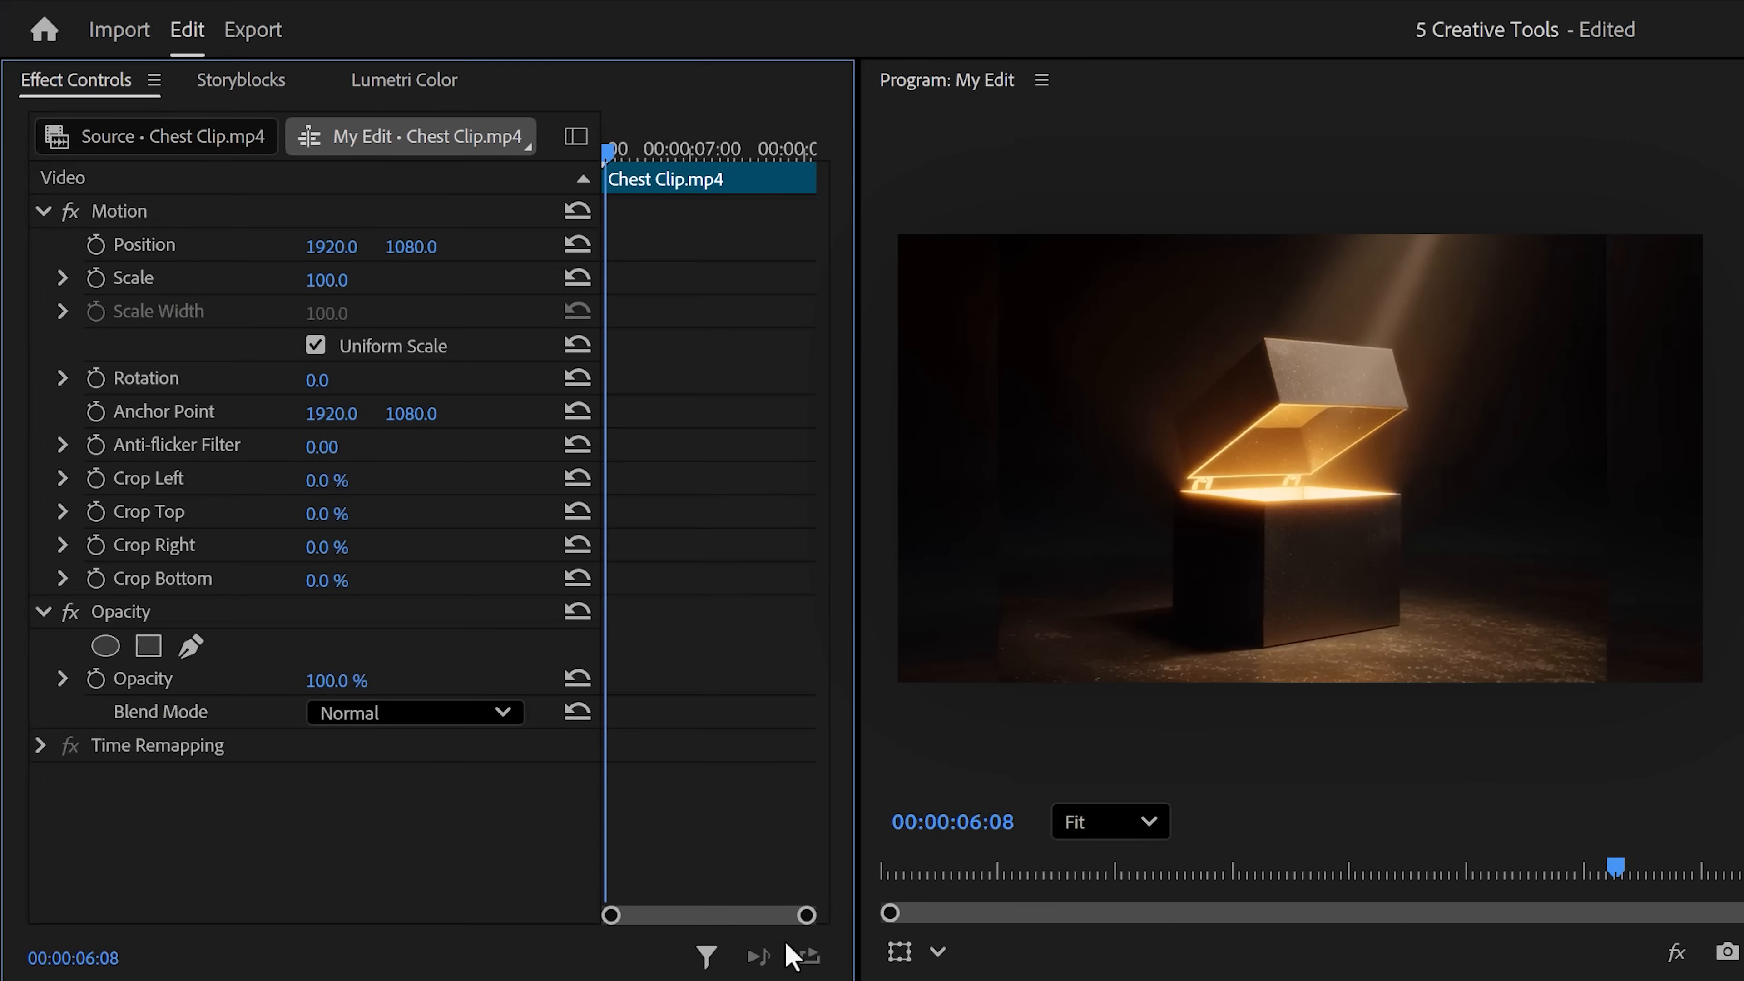
{"action": "mouse_move", "coordinate": [428, 707]}
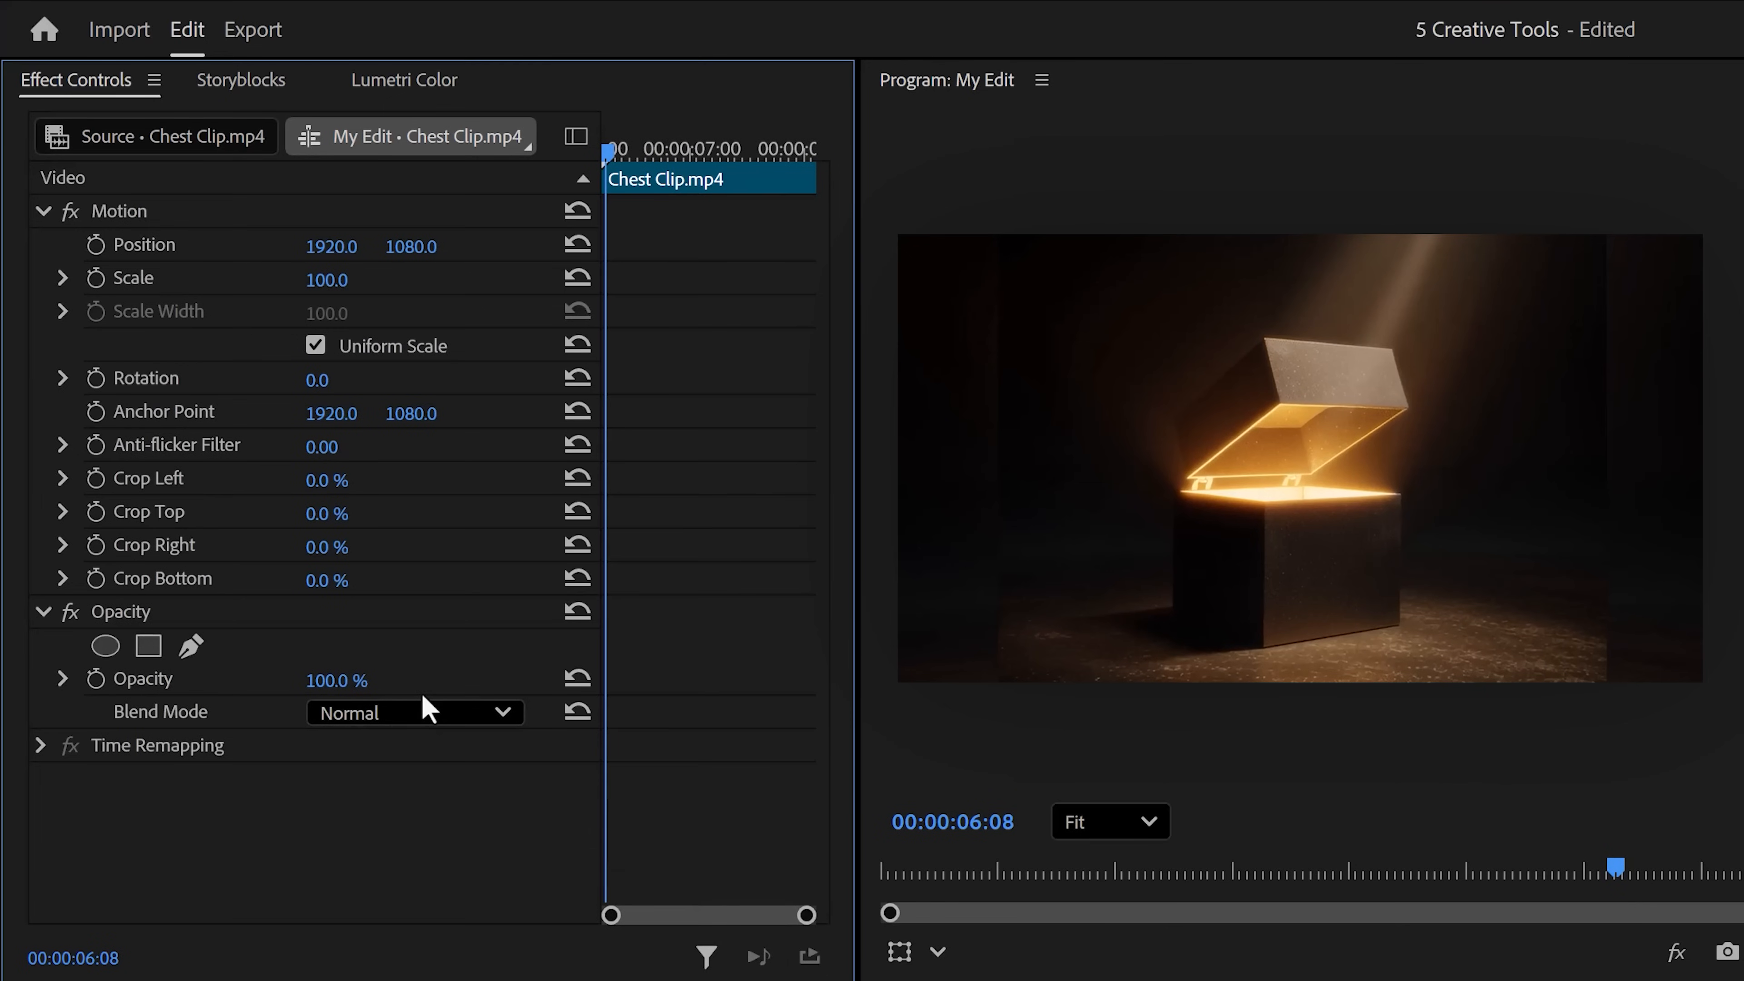
{"action": "mouse_move", "coordinate": [276, 679]}
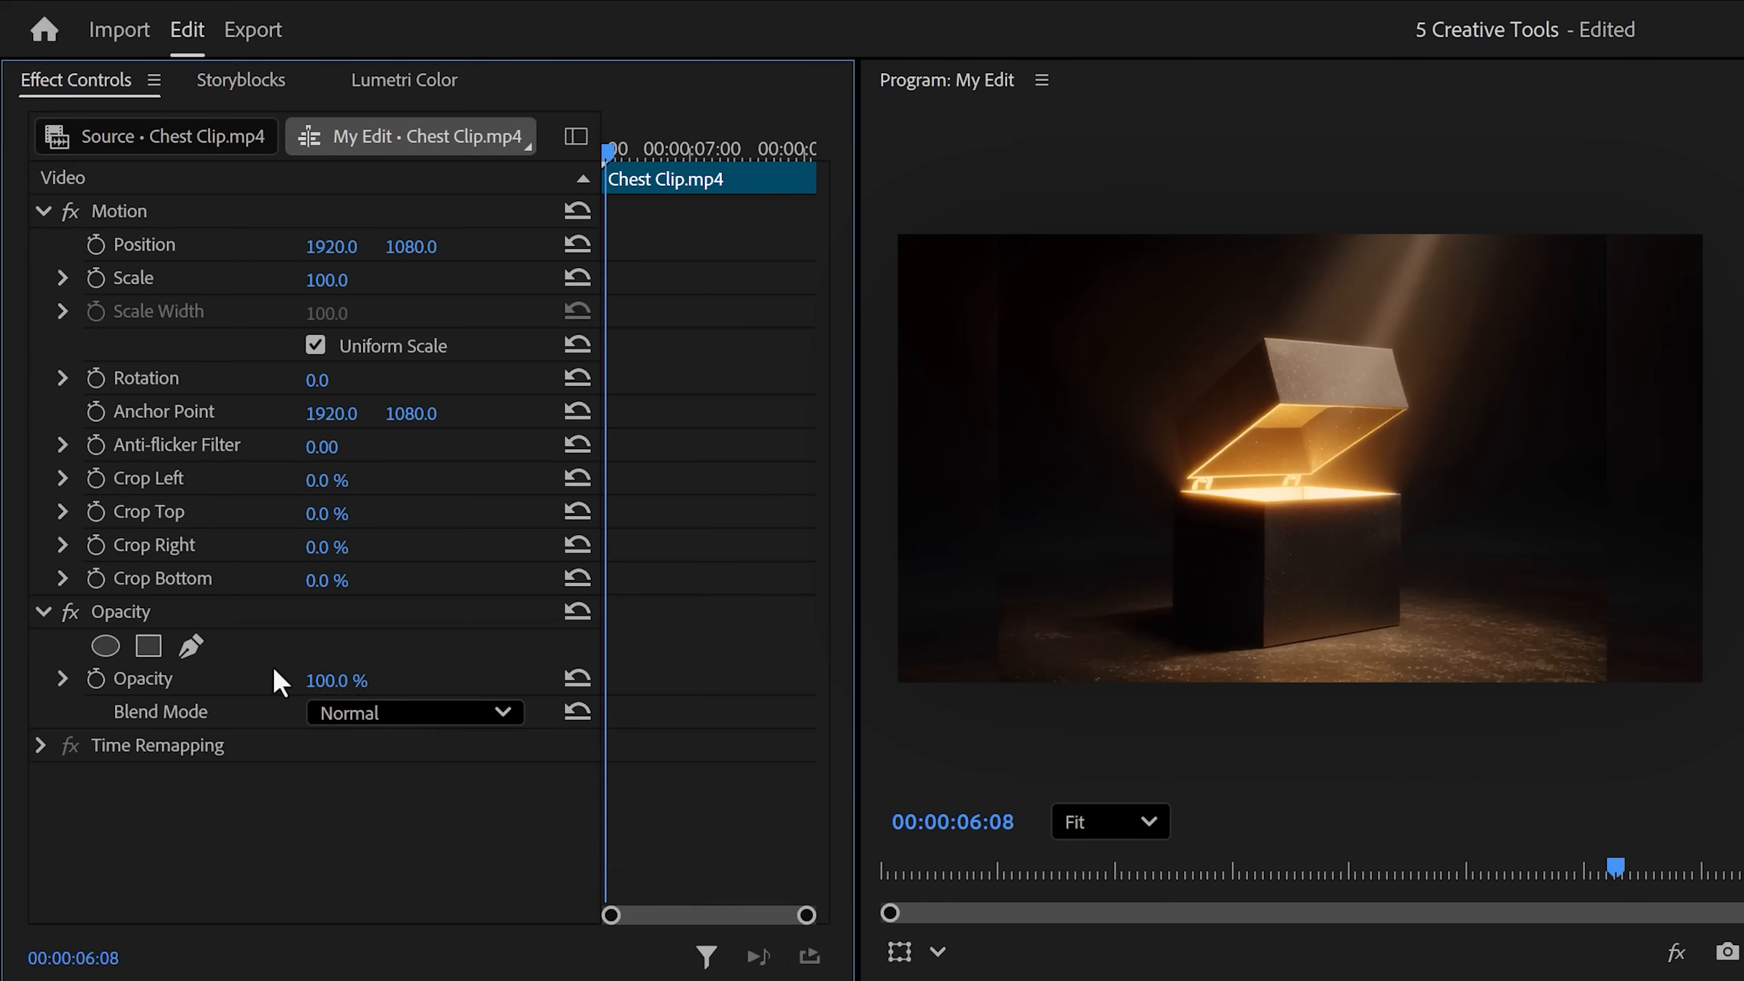
- Start a freeform Opacity mask outlining the front face of the box in Chest Clip.mp4
{"action": "left_click", "coordinate": [189, 646]}
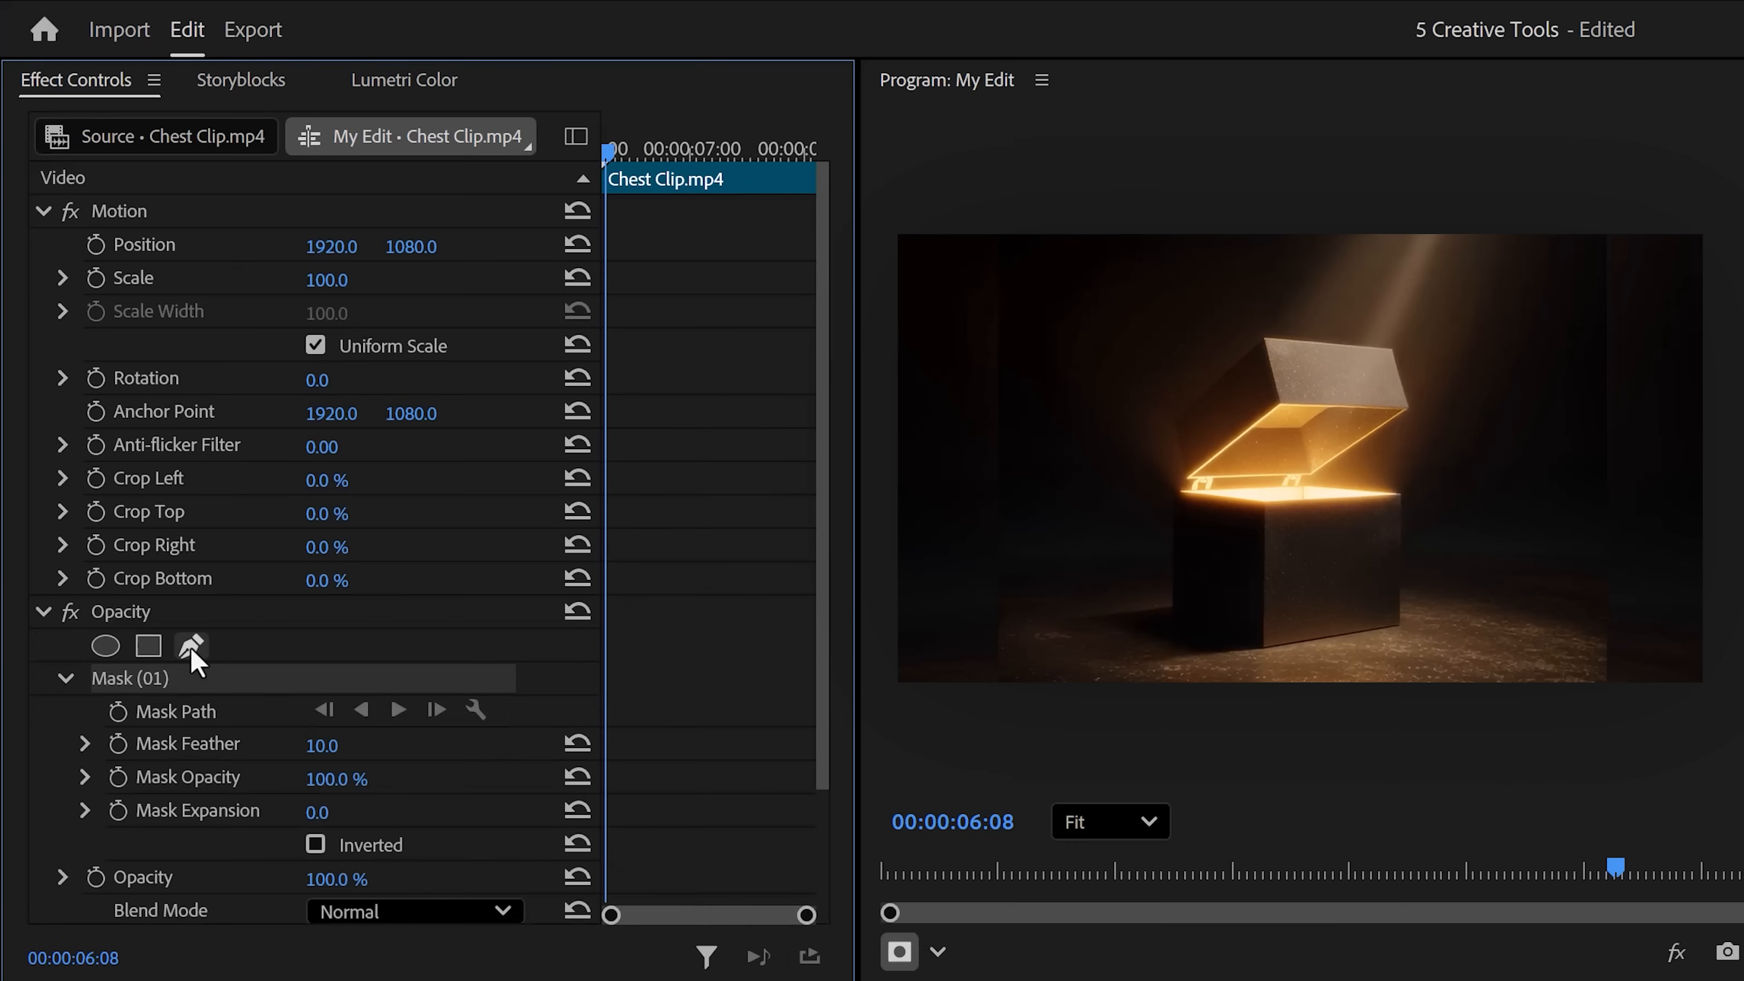
{"action": "left_click", "coordinate": [189, 646]}
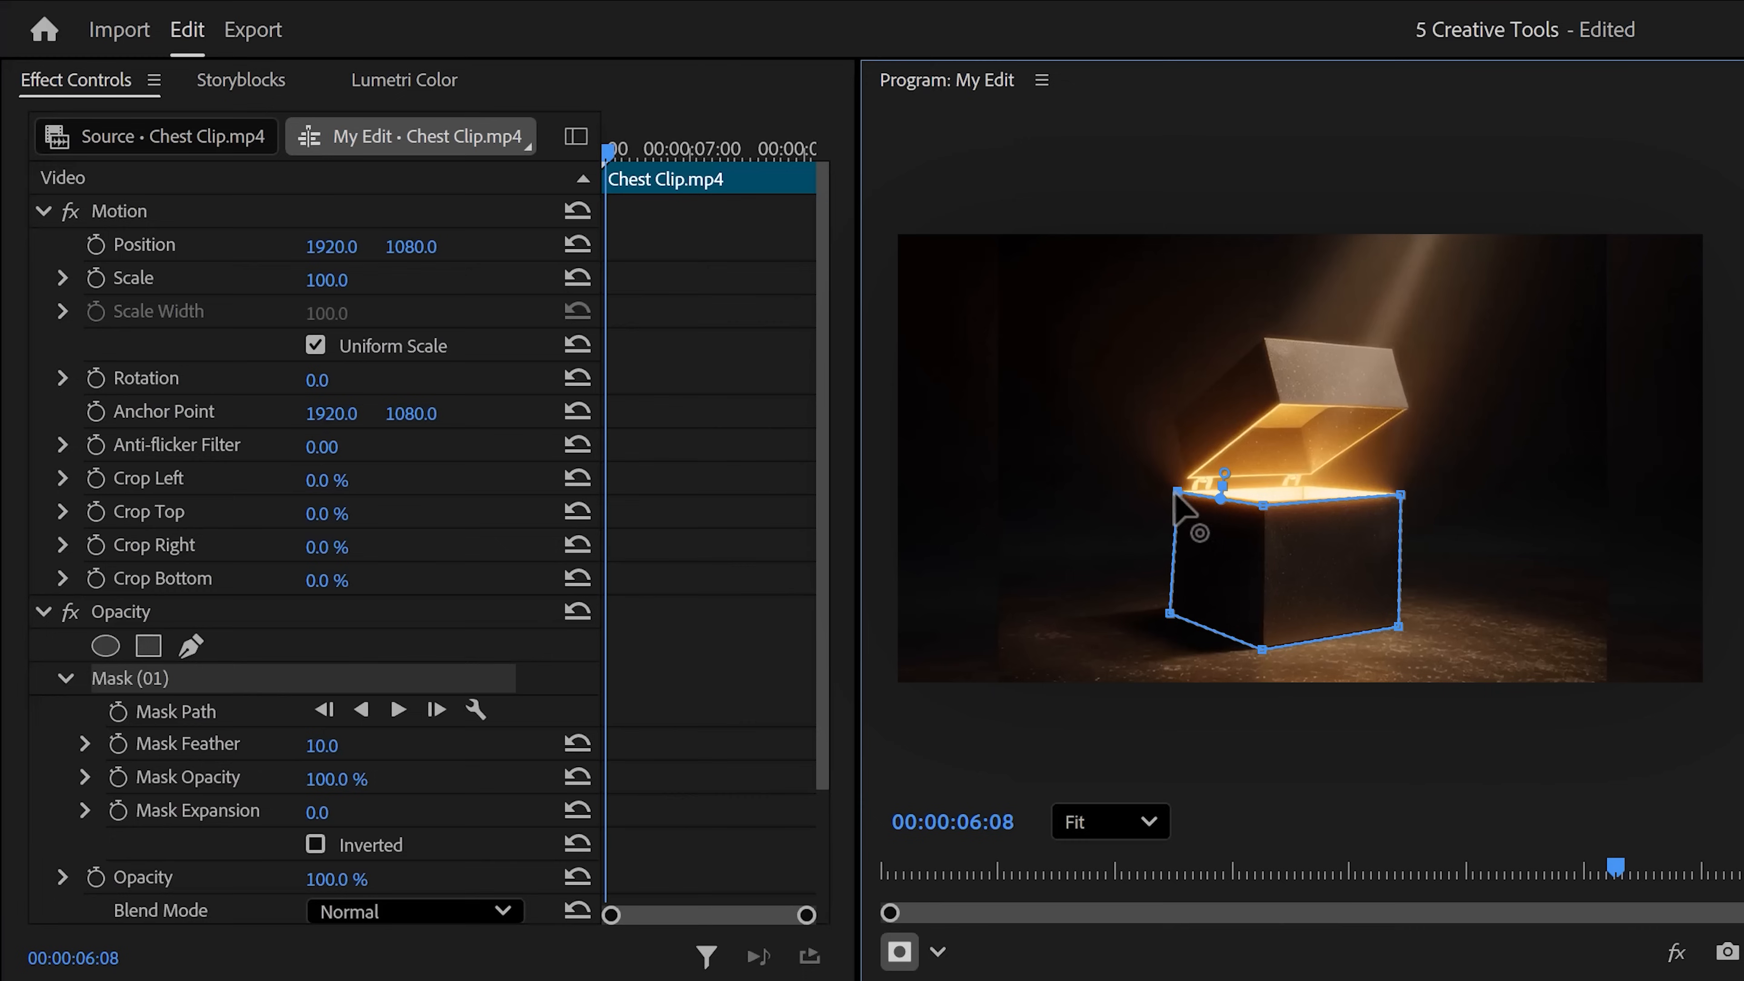
{"action": "mouse_move", "coordinate": [239, 707]}
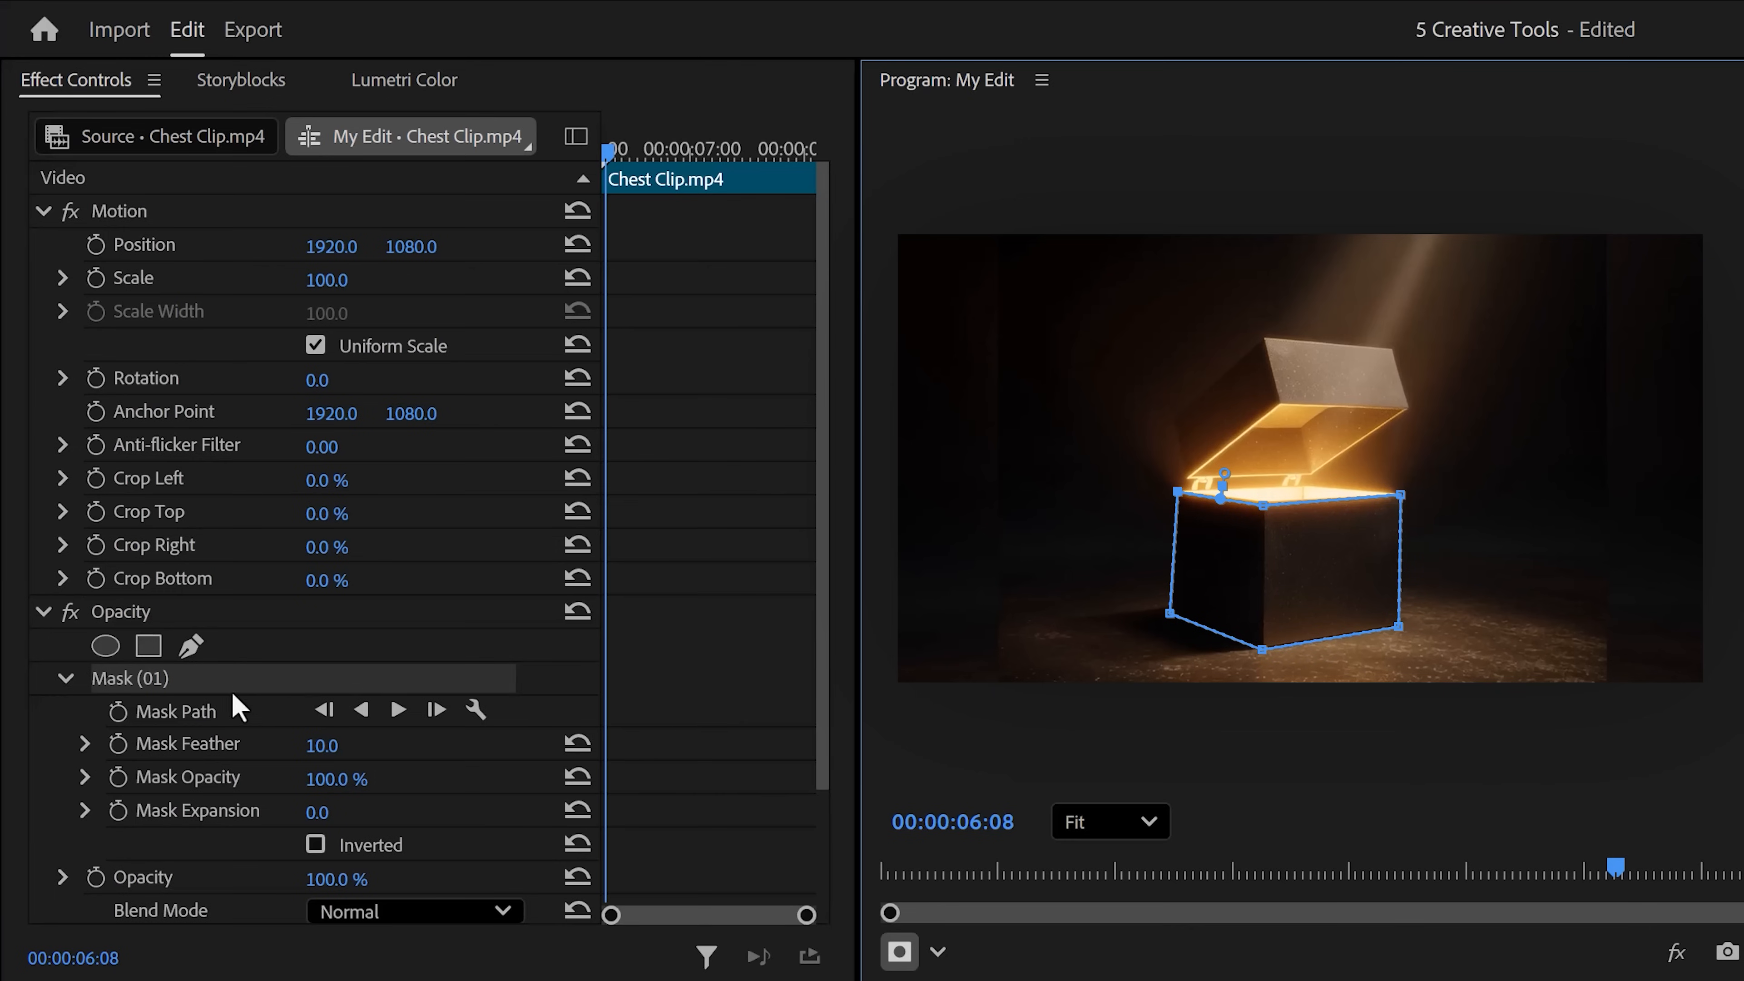
{"action": "left_click", "coordinate": [119, 710]}
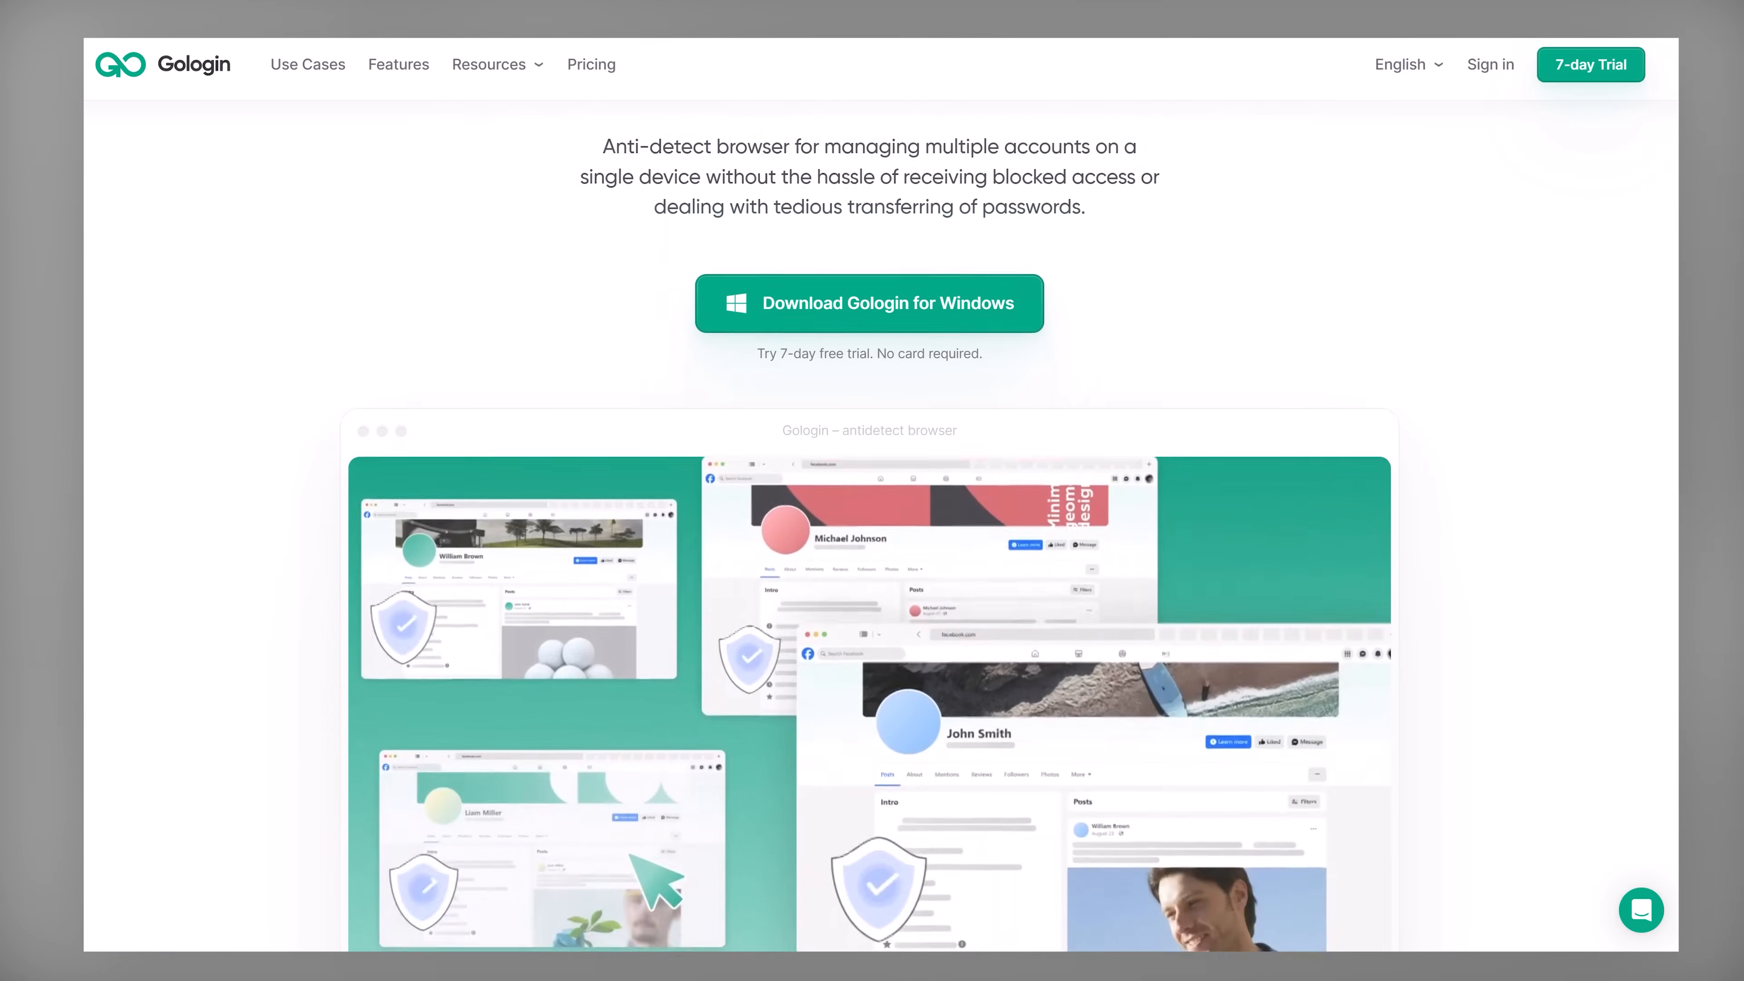
- Browse the GoLogin overview and Use Cases, landing on the LinkedIn accounts use-case page
{"action": "scroll", "scroll_direction": "down", "scroll_amount": 3}
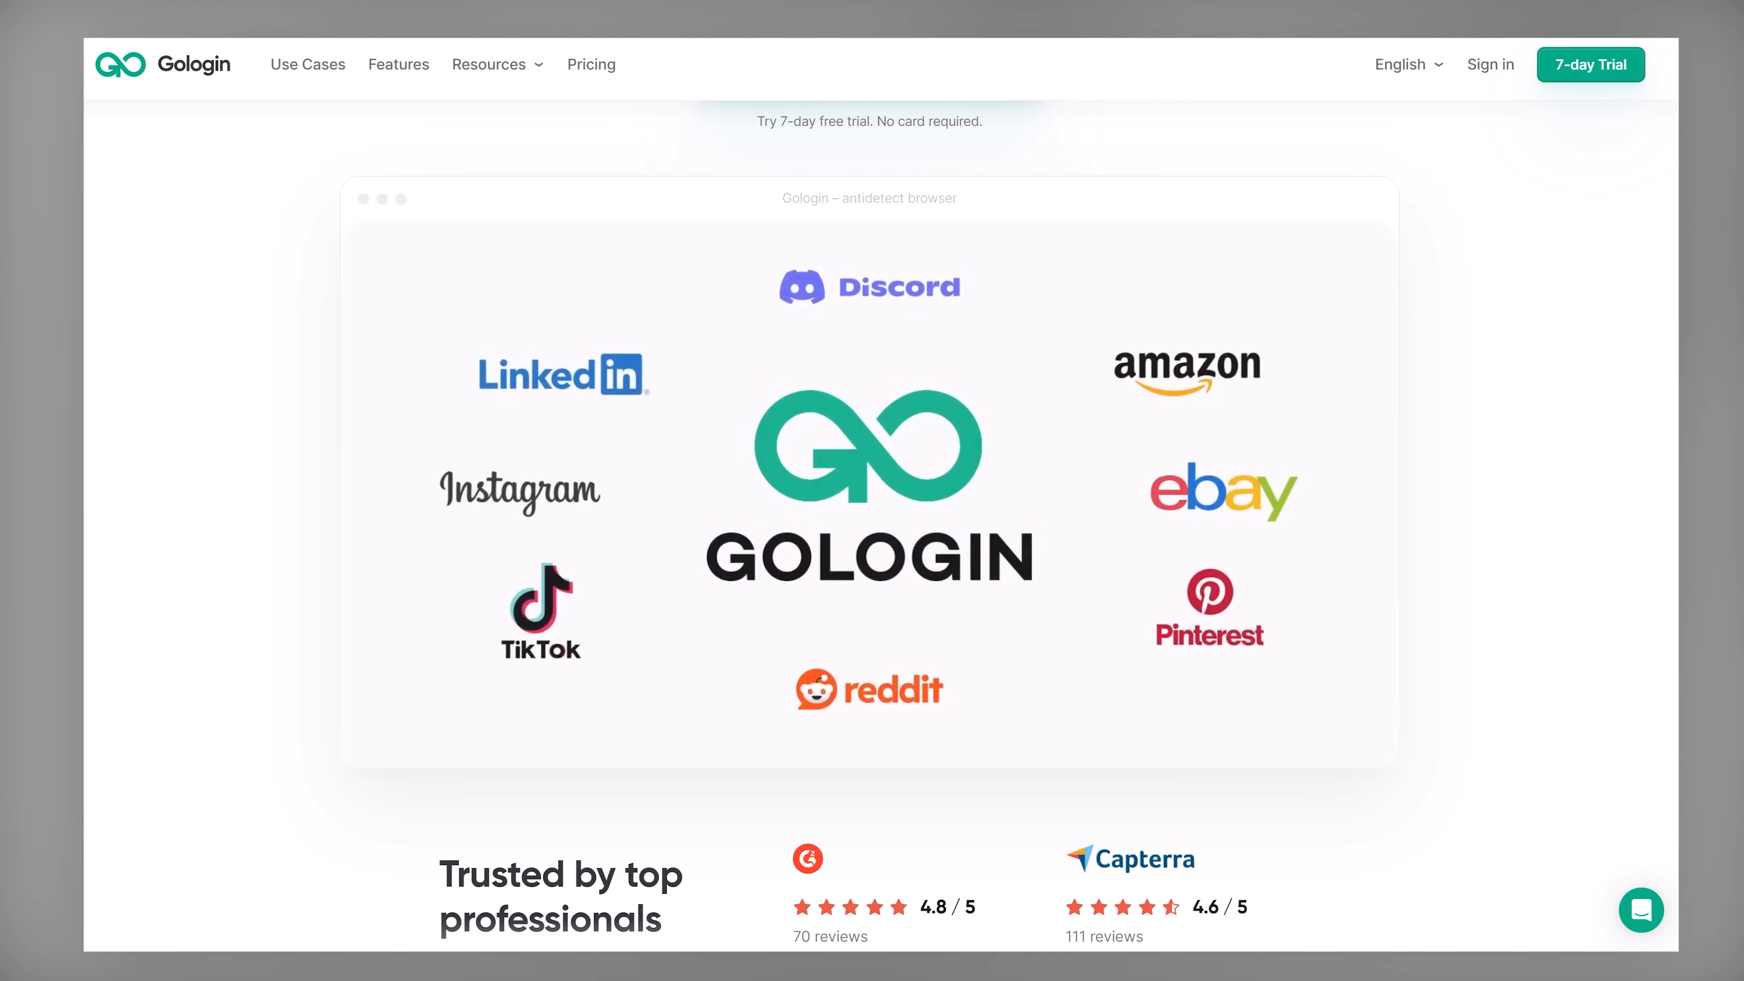
{"action": "left_click", "coordinate": [306, 63]}
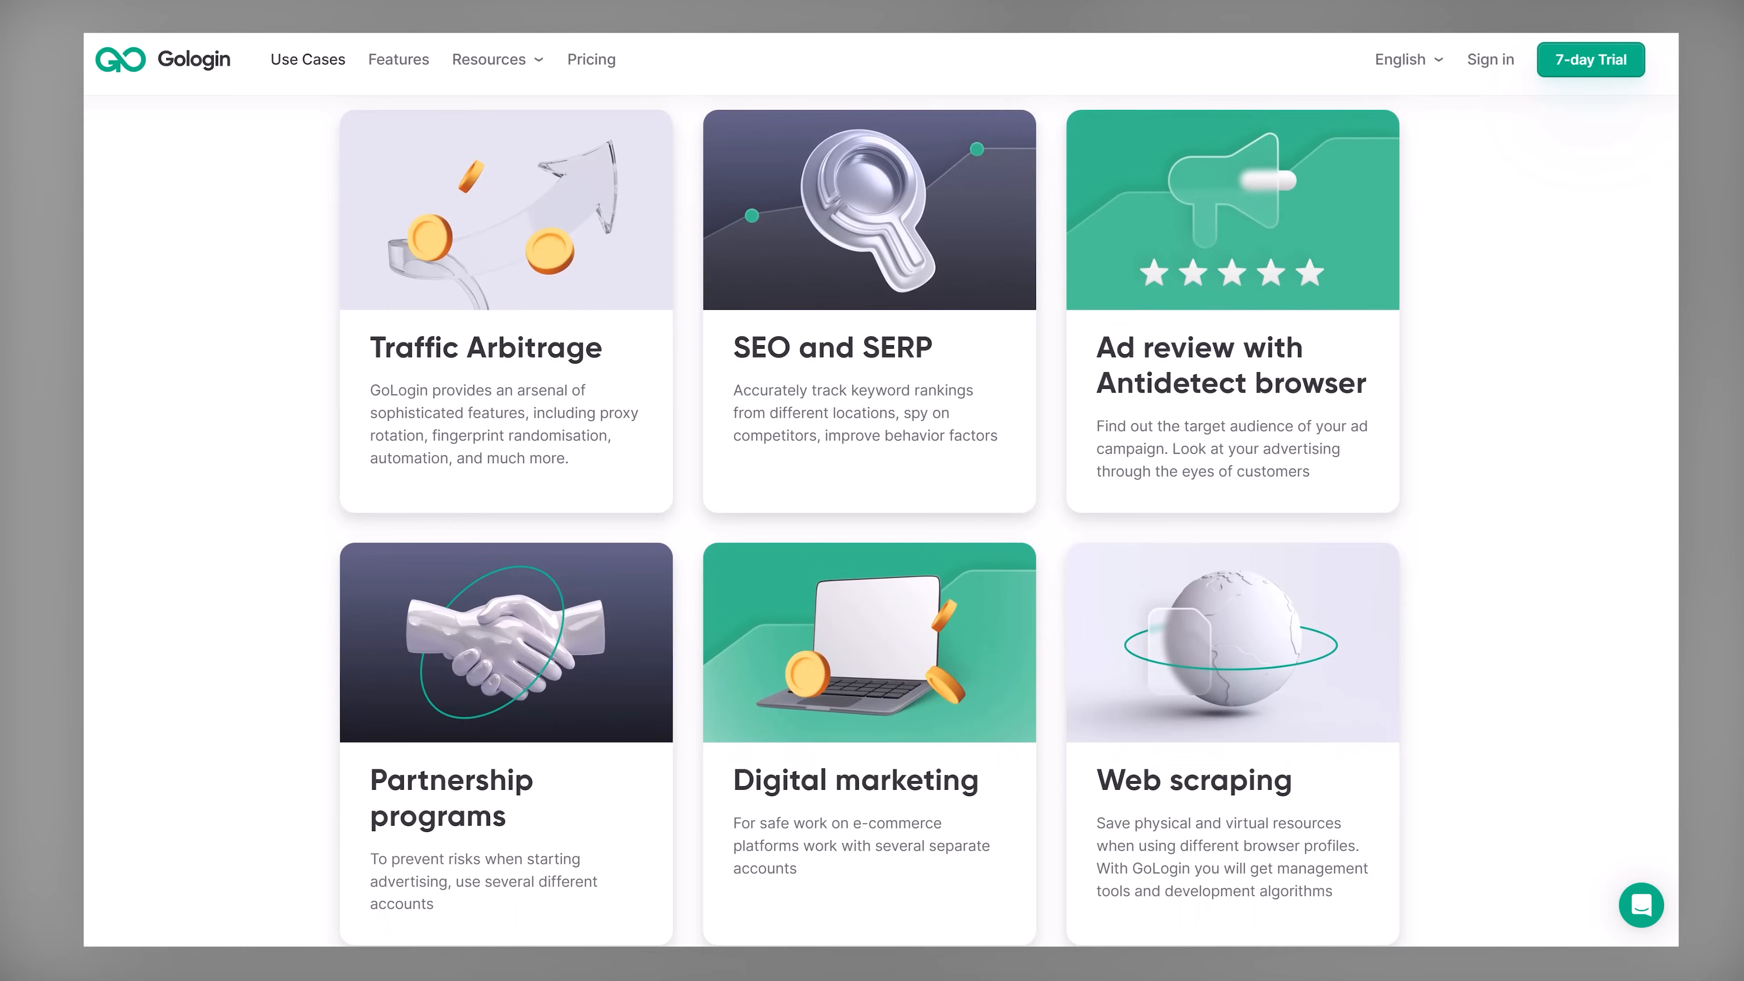
{"action": "scroll", "scroll_direction": "up", "scroll_amount": 3}
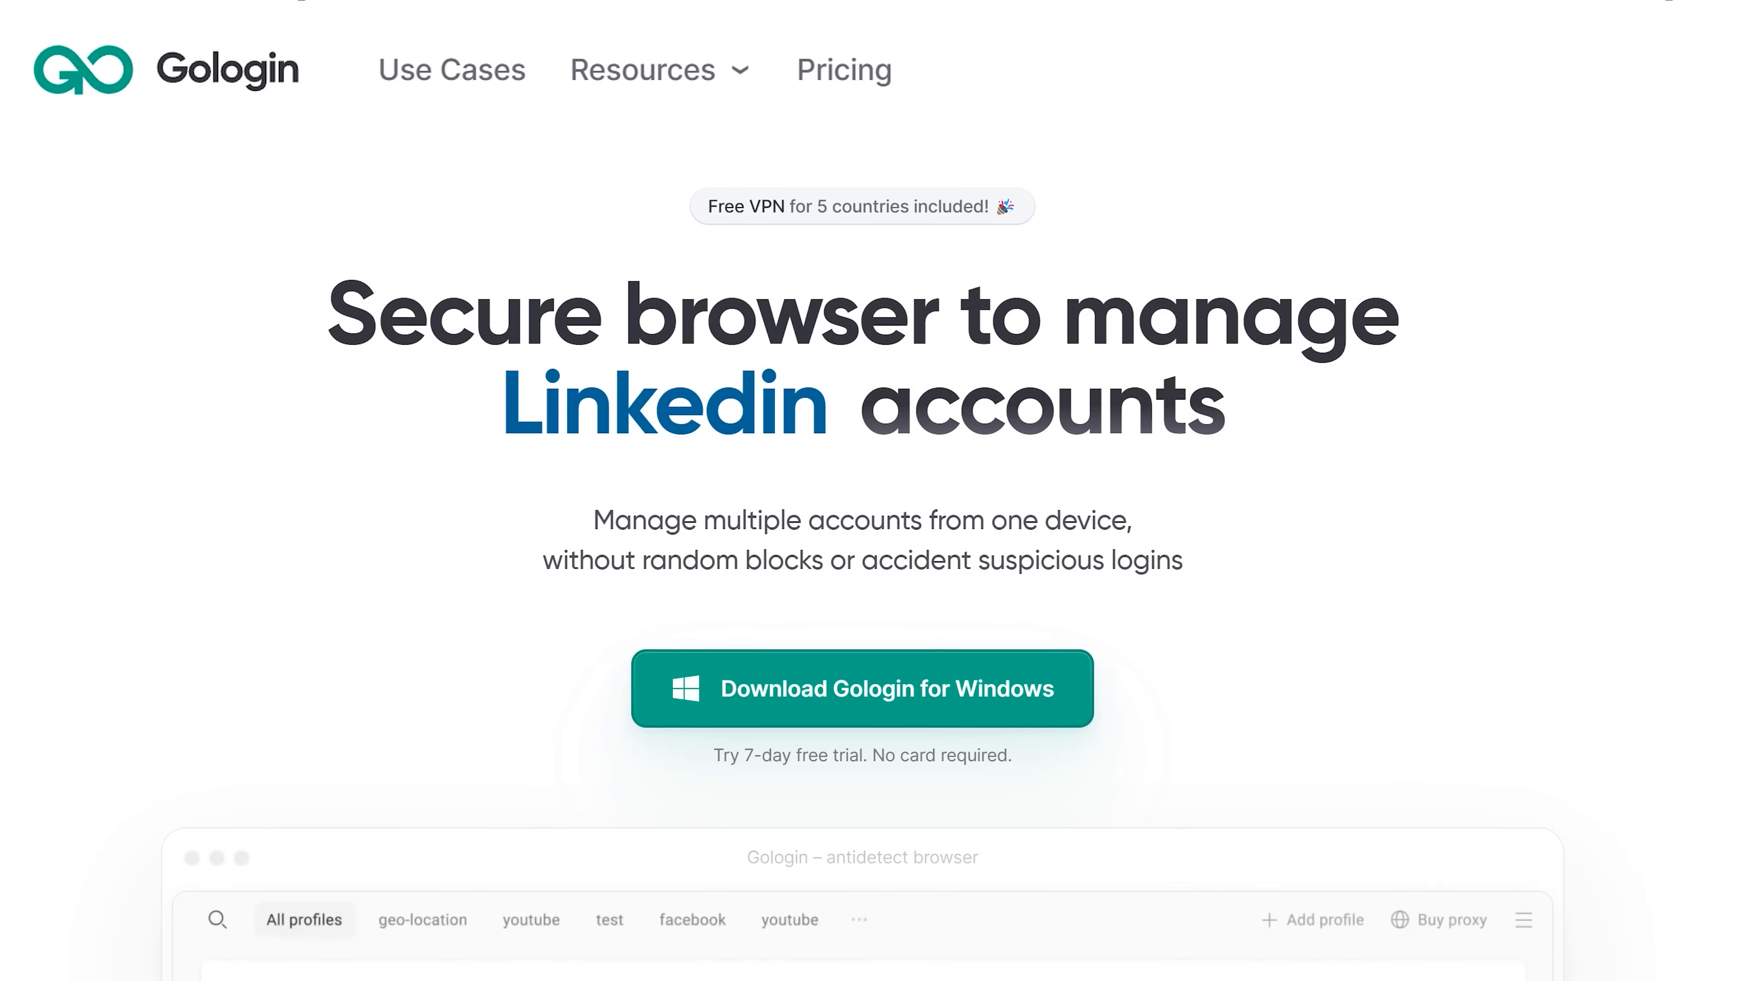
{"action": "scroll", "scroll_direction": "down", "scroll_amount": 3}
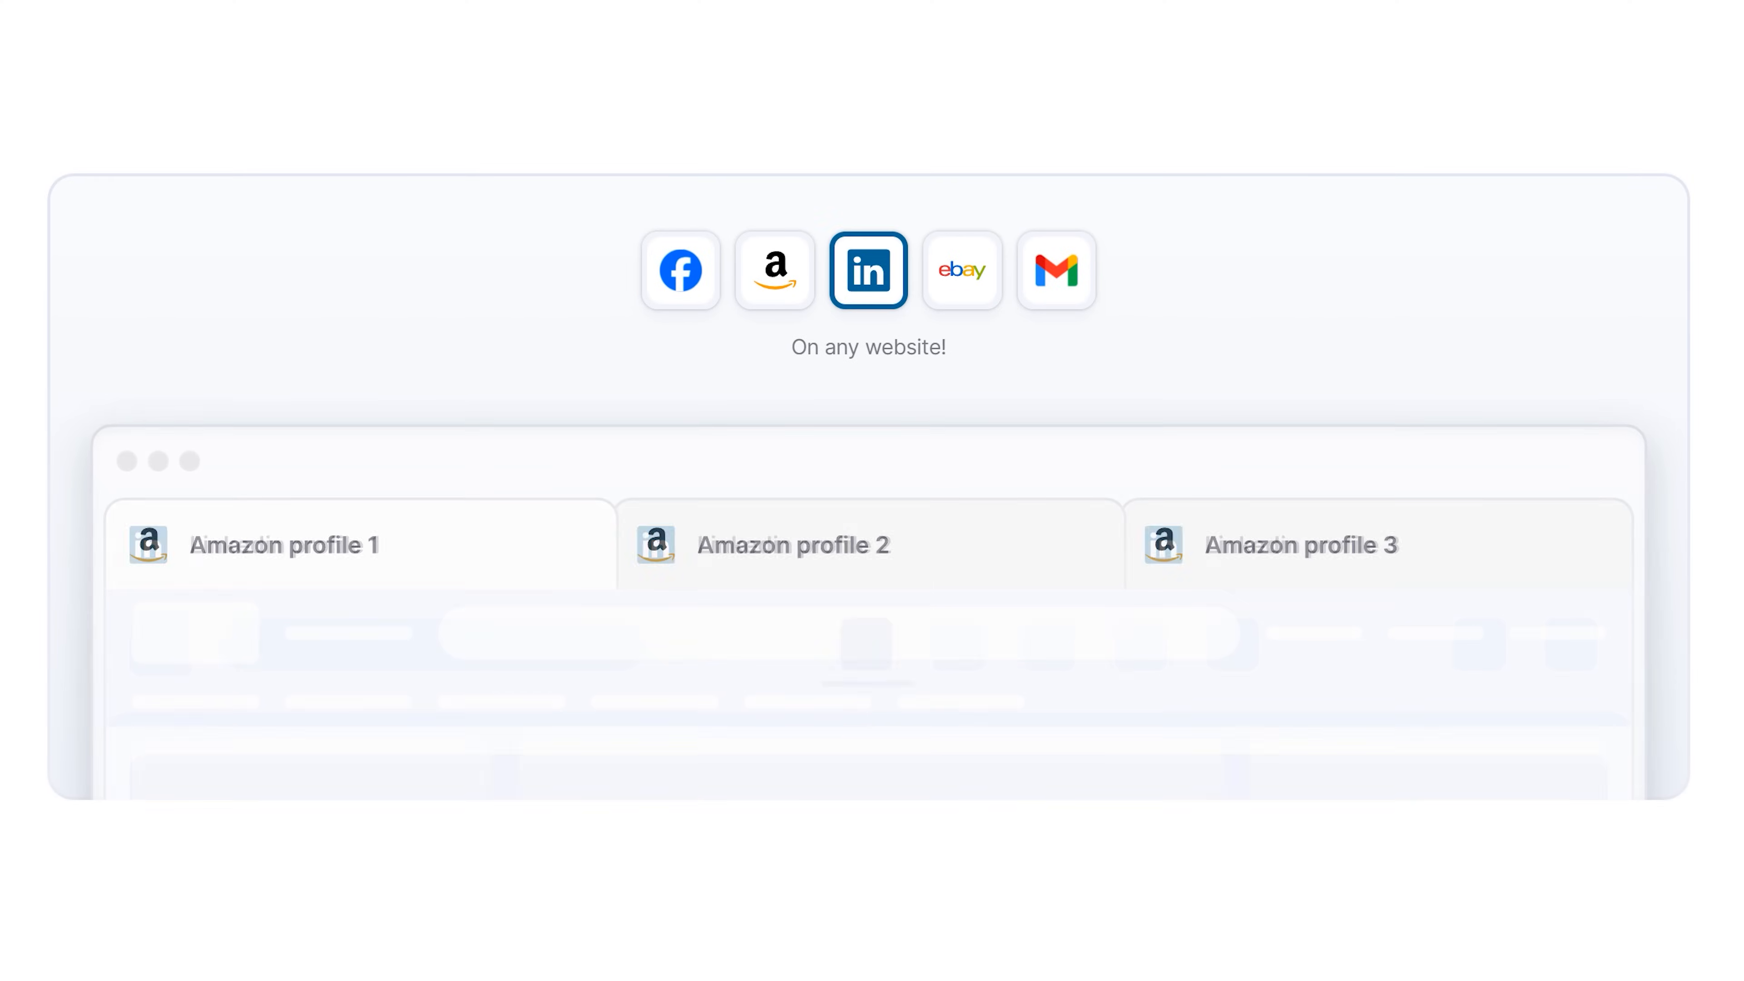
{"action": "left_click", "coordinate": [1054, 269]}
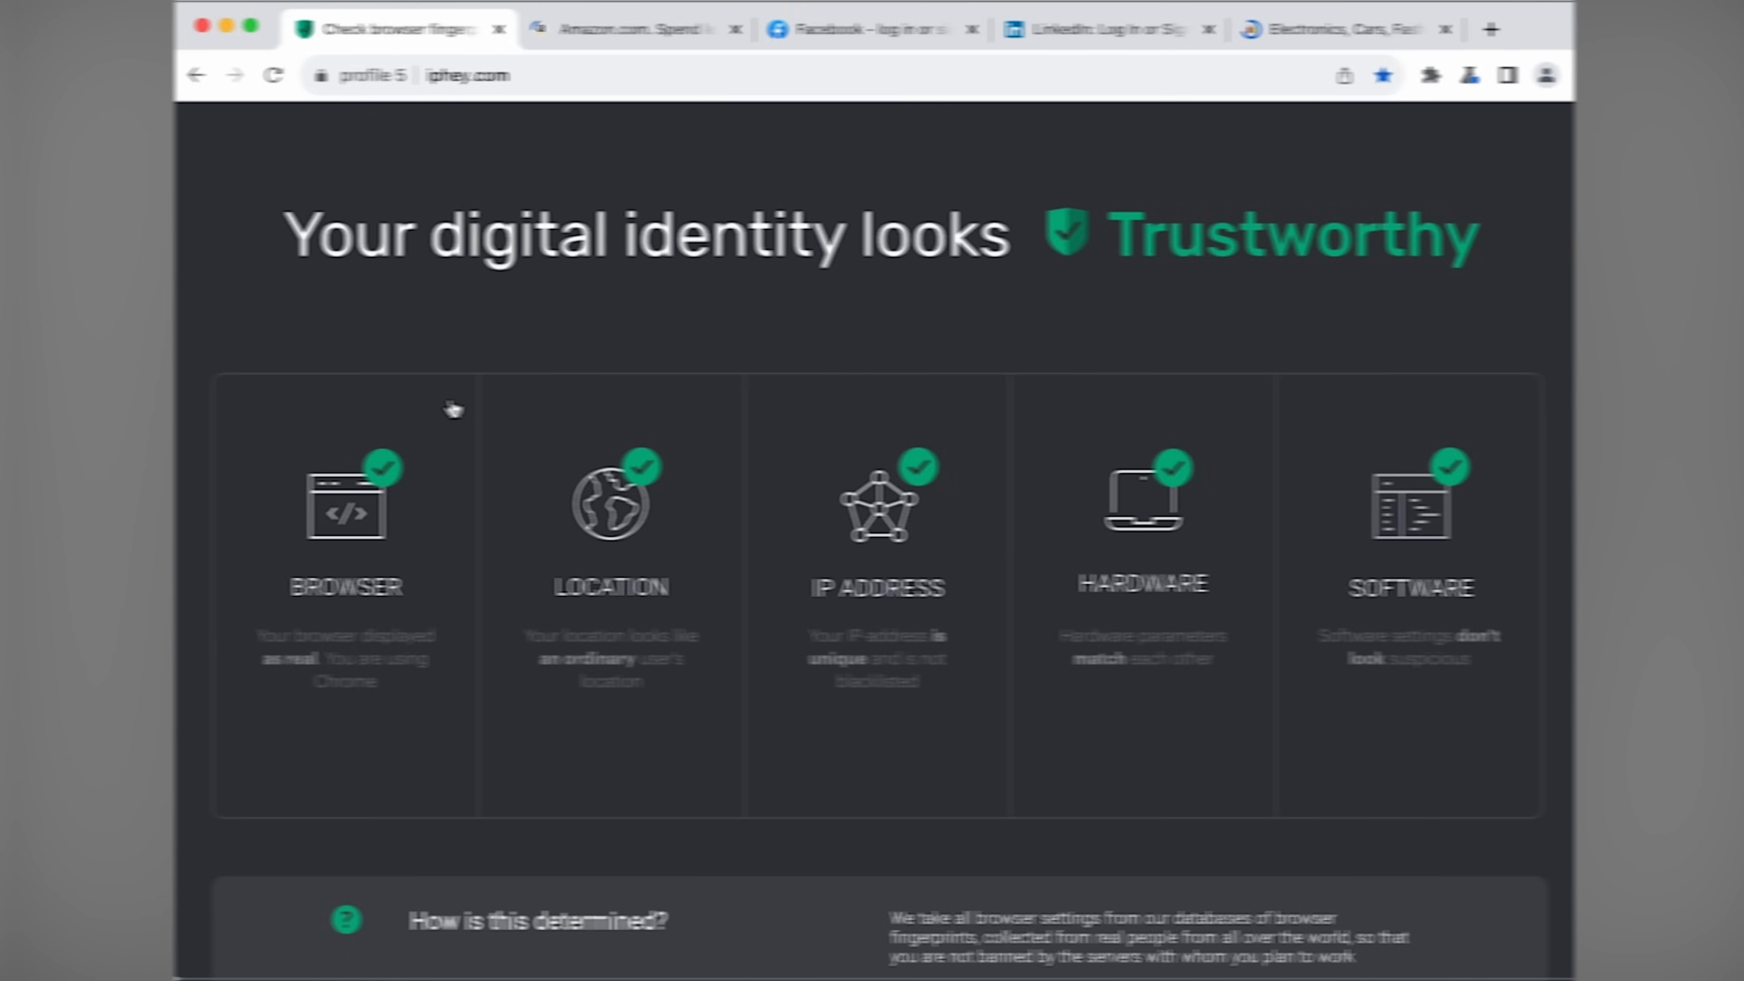
{"action": "left_click", "coordinate": [628, 28]}
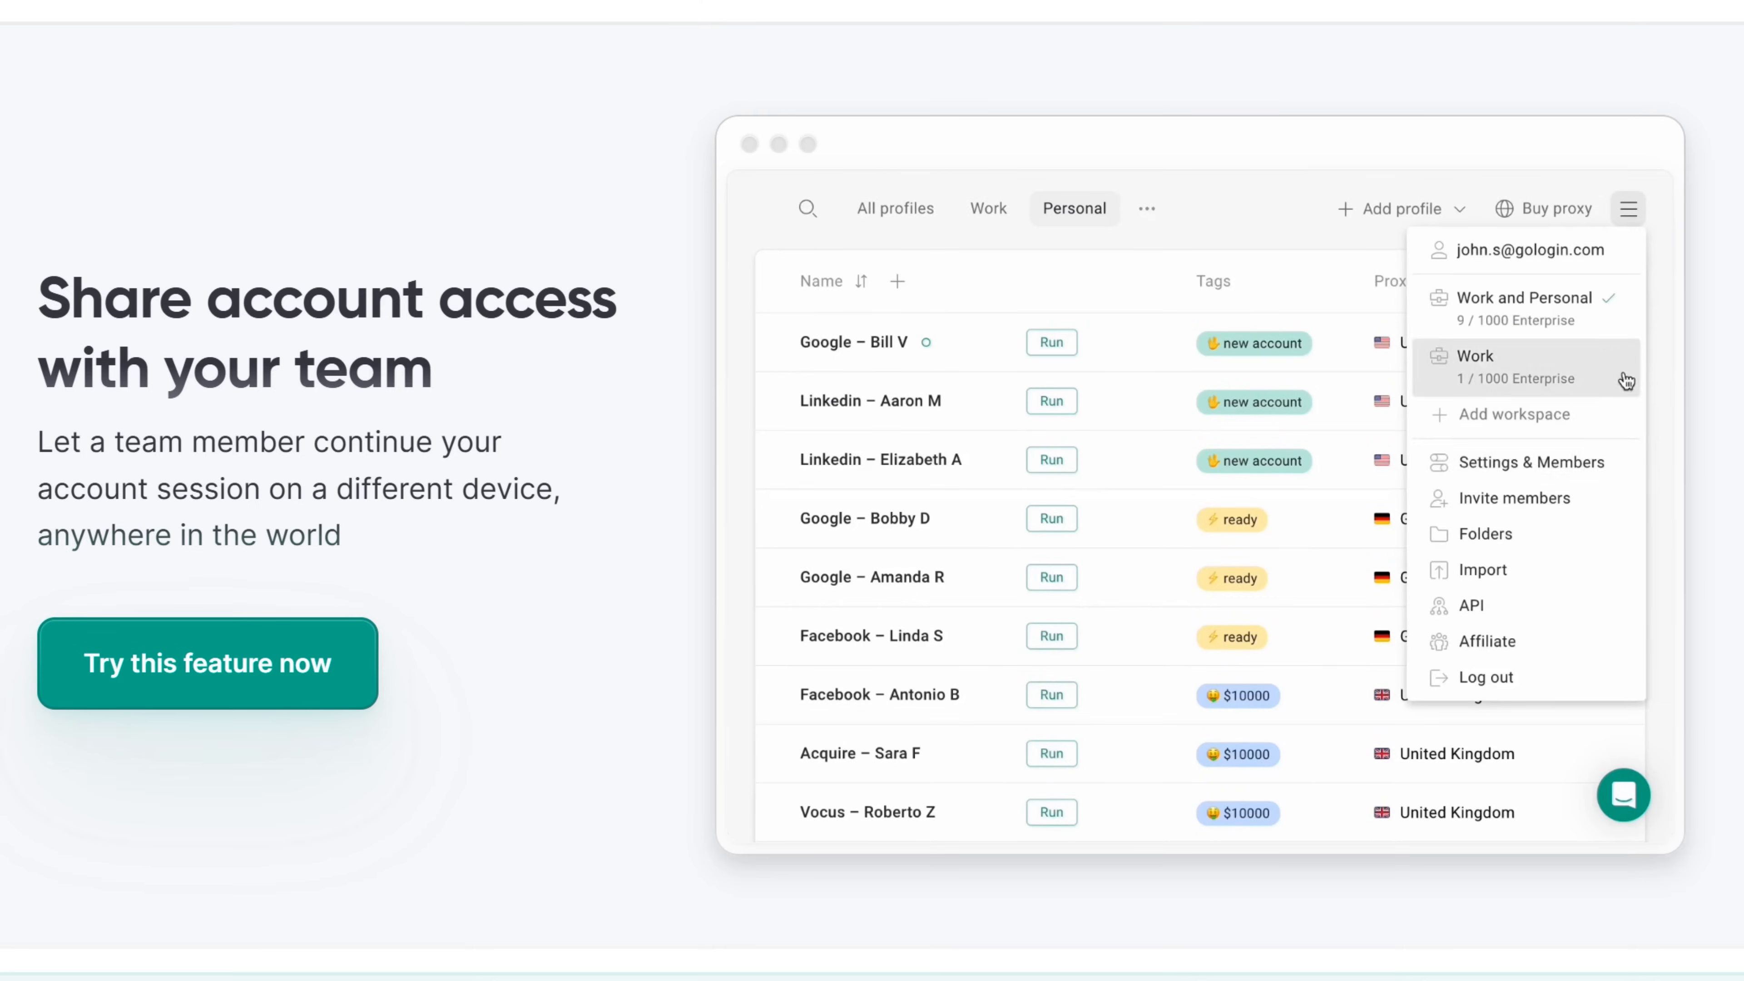
{"action": "left_click", "coordinate": [1512, 496]}
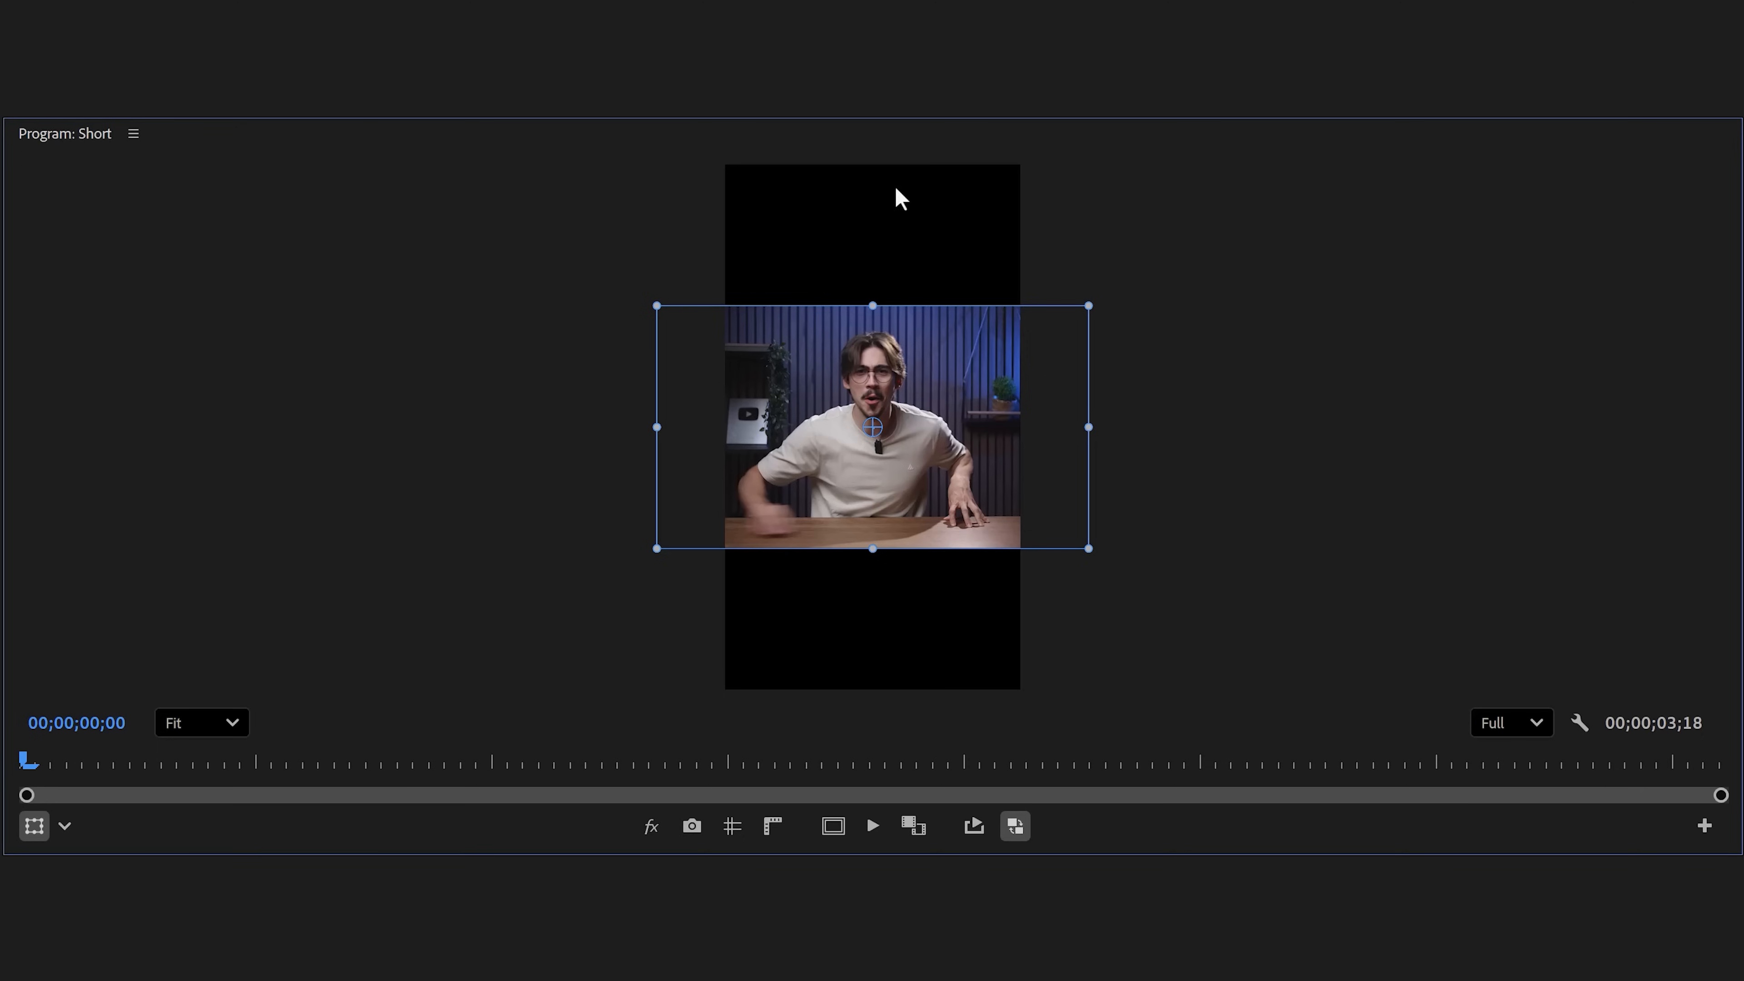
{"action": "mouse_move", "coordinate": [903, 611]}
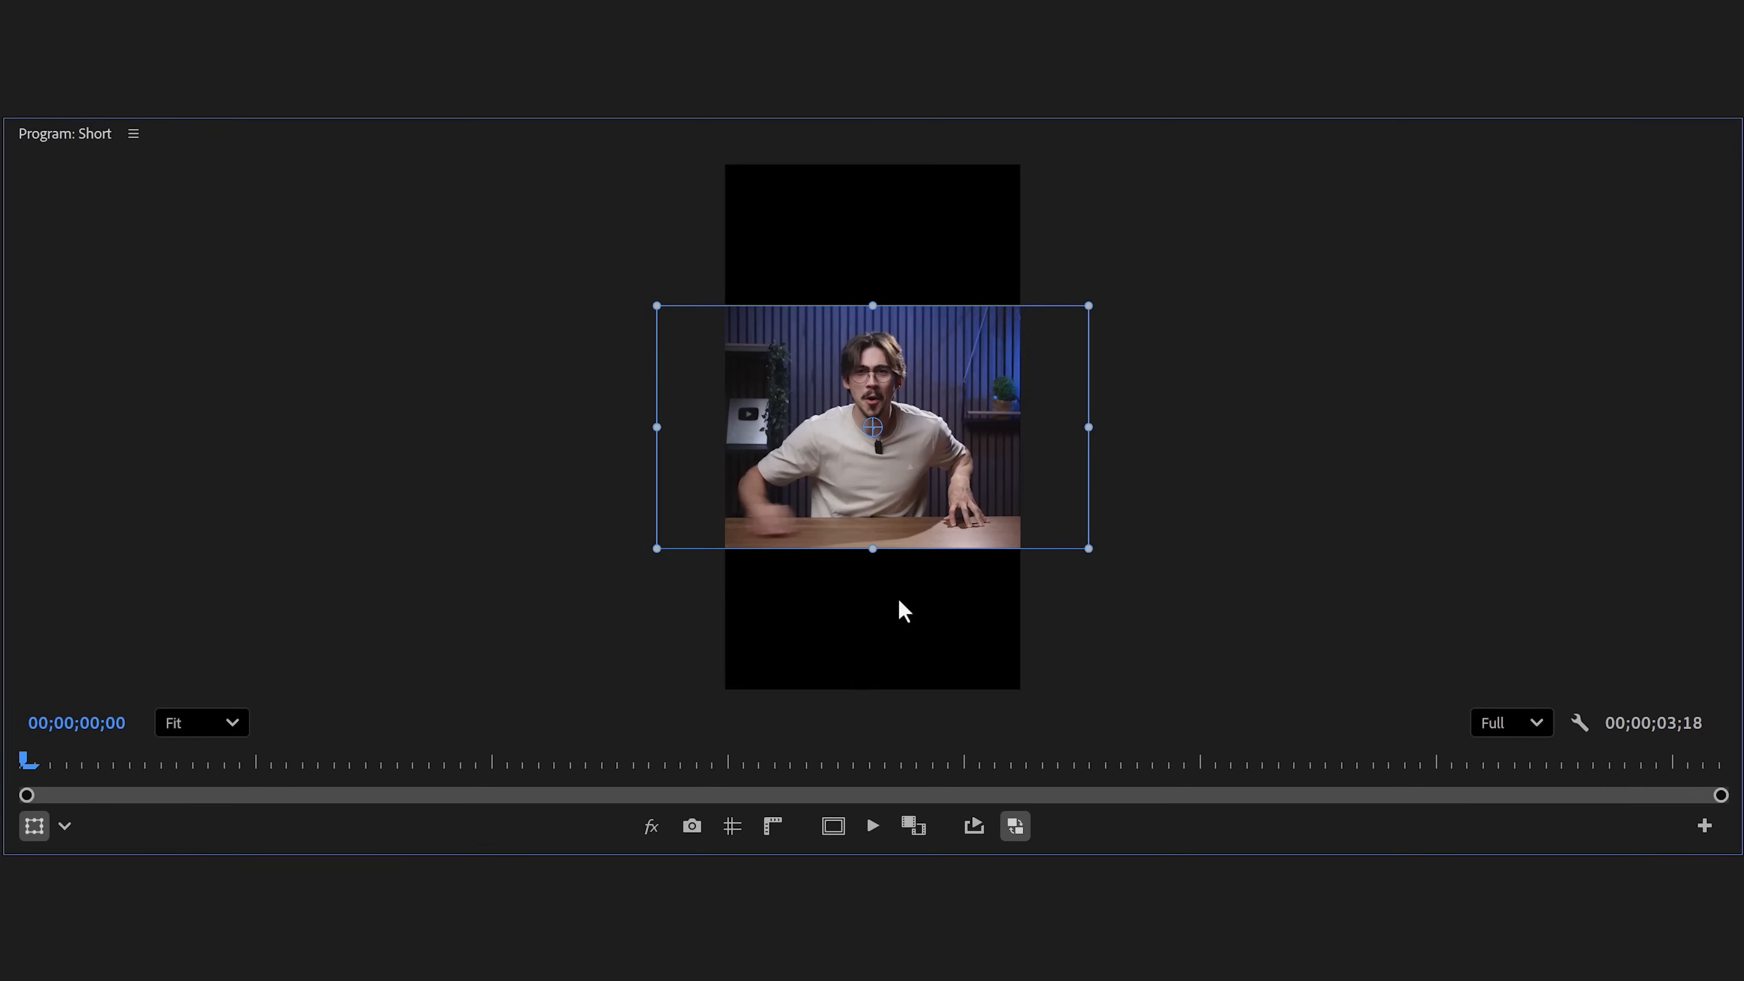
- Export the current Short frame as a TIFF still named Tymon
{"action": "left_click", "coordinate": [691, 826]}
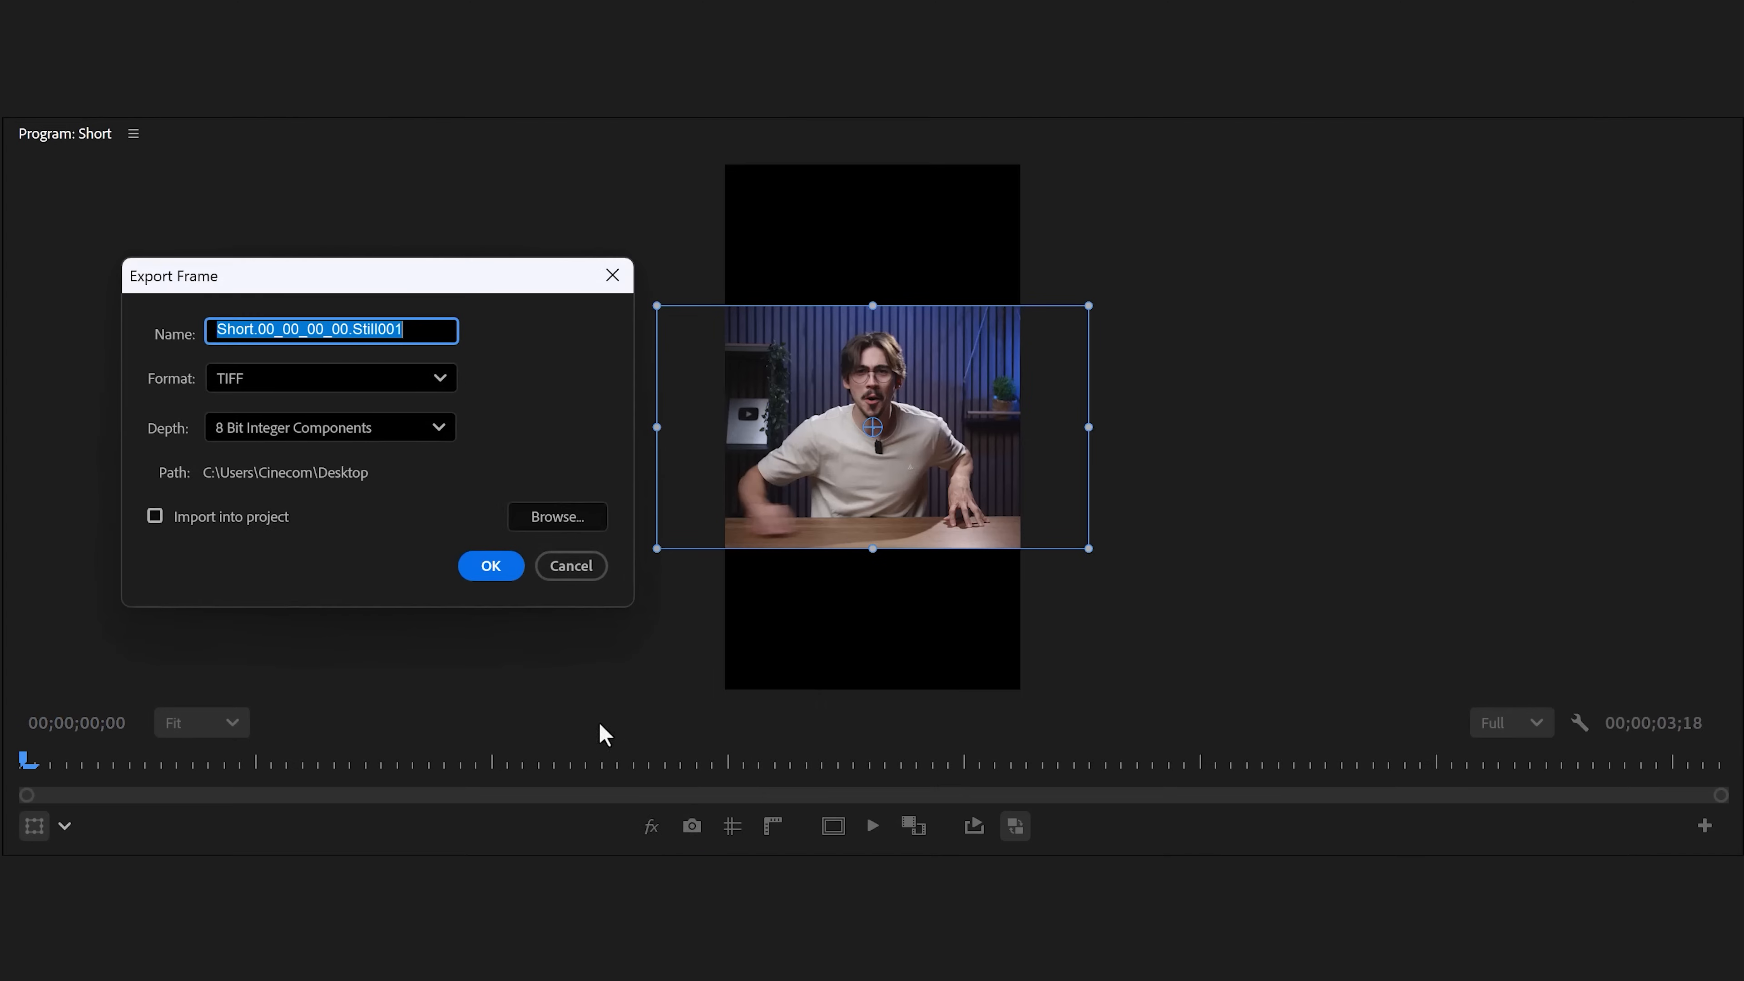
{"action": "type", "text": "Tymon"}
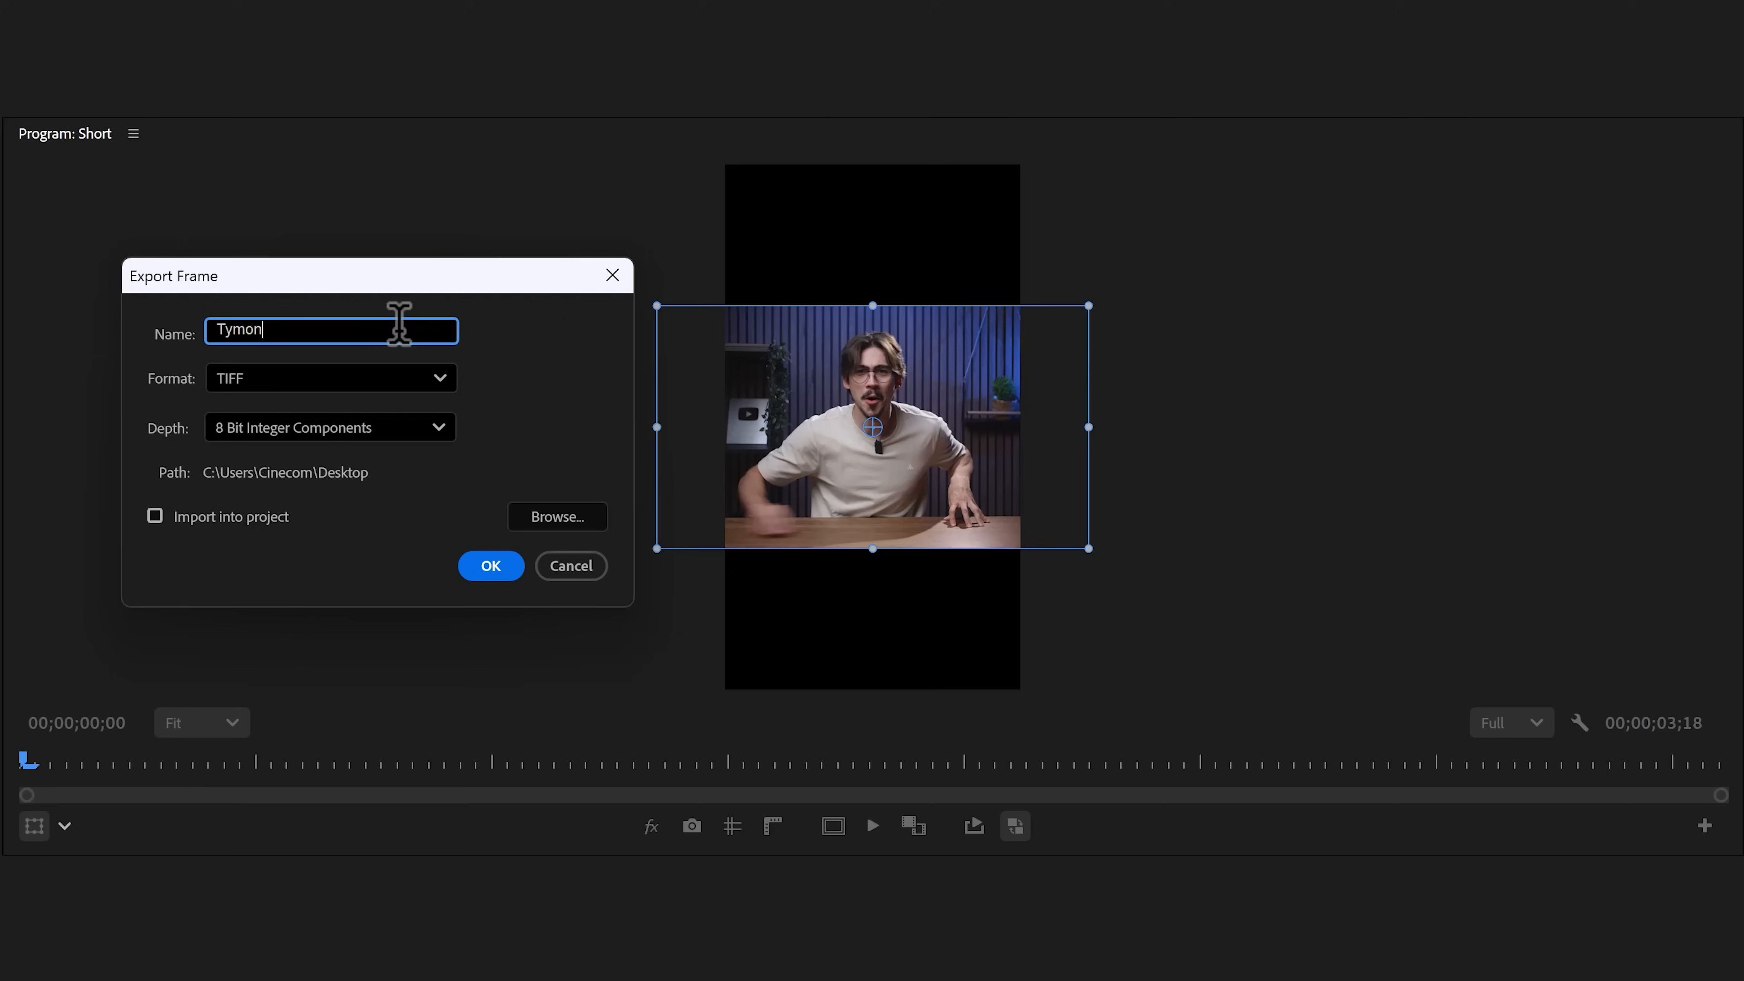
{"action": "mouse_move", "coordinate": [501, 526]}
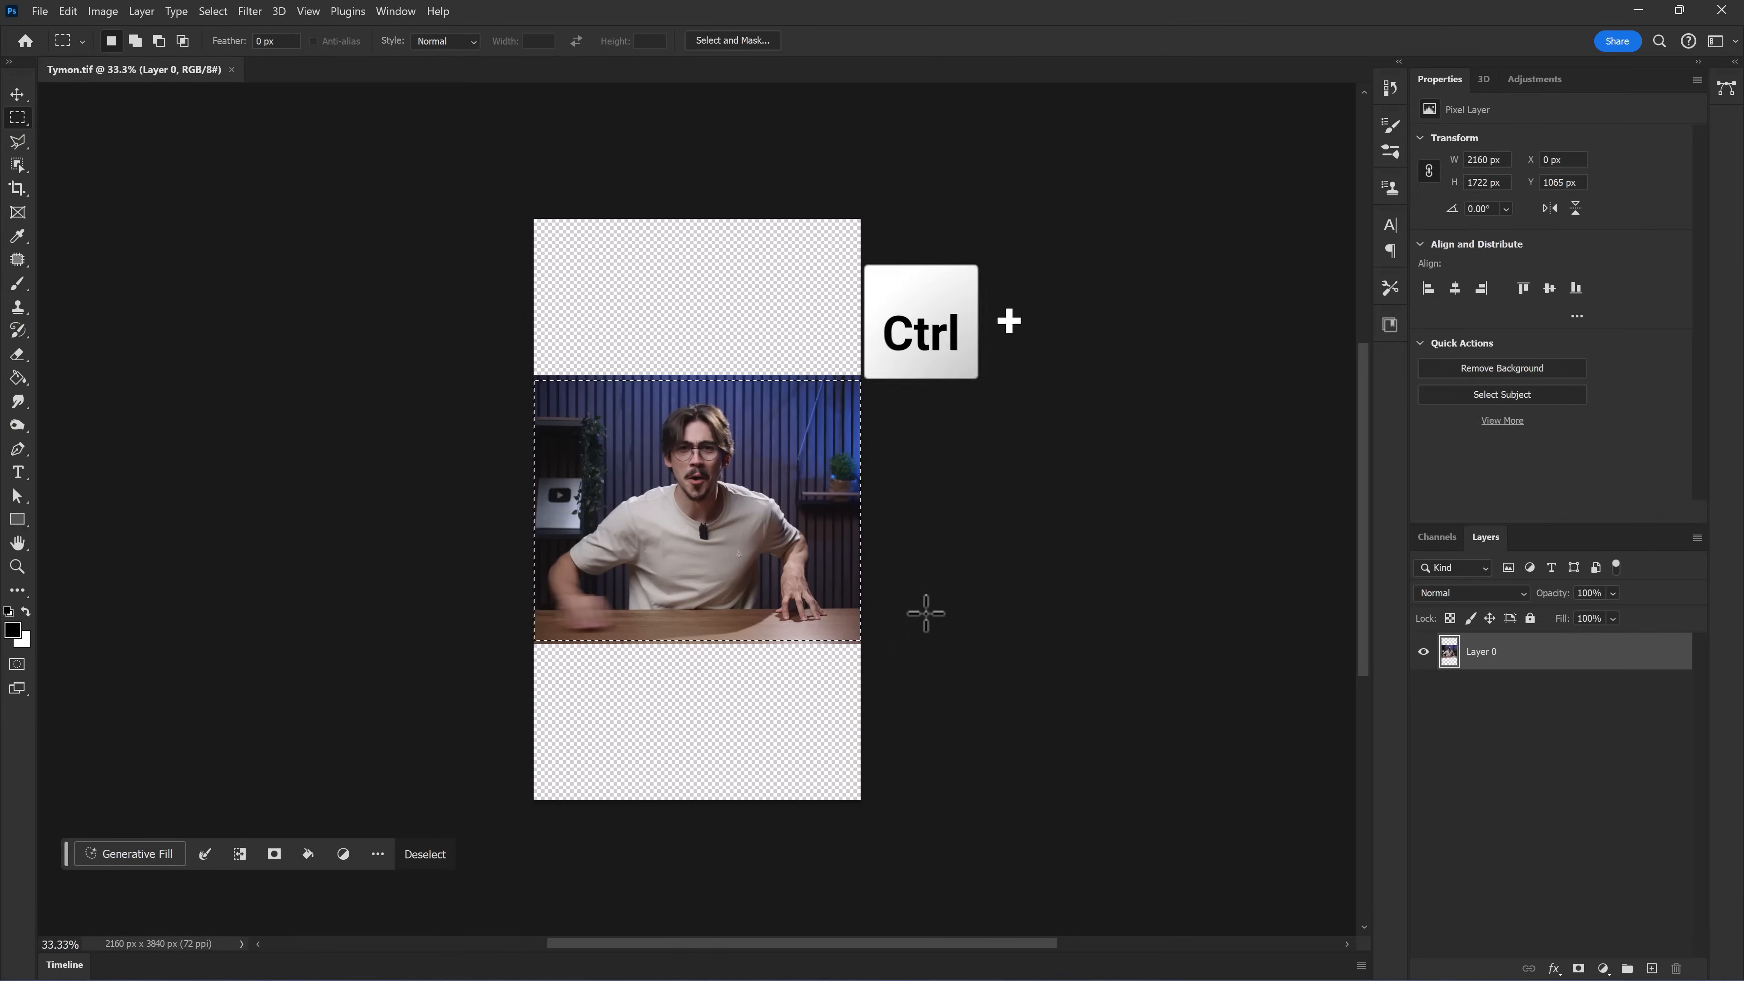
- Invert the selection, Generative Fill the empty areas with the first variation, and export as JPG
{"action": "key", "text": "ctrl+shift+i"}
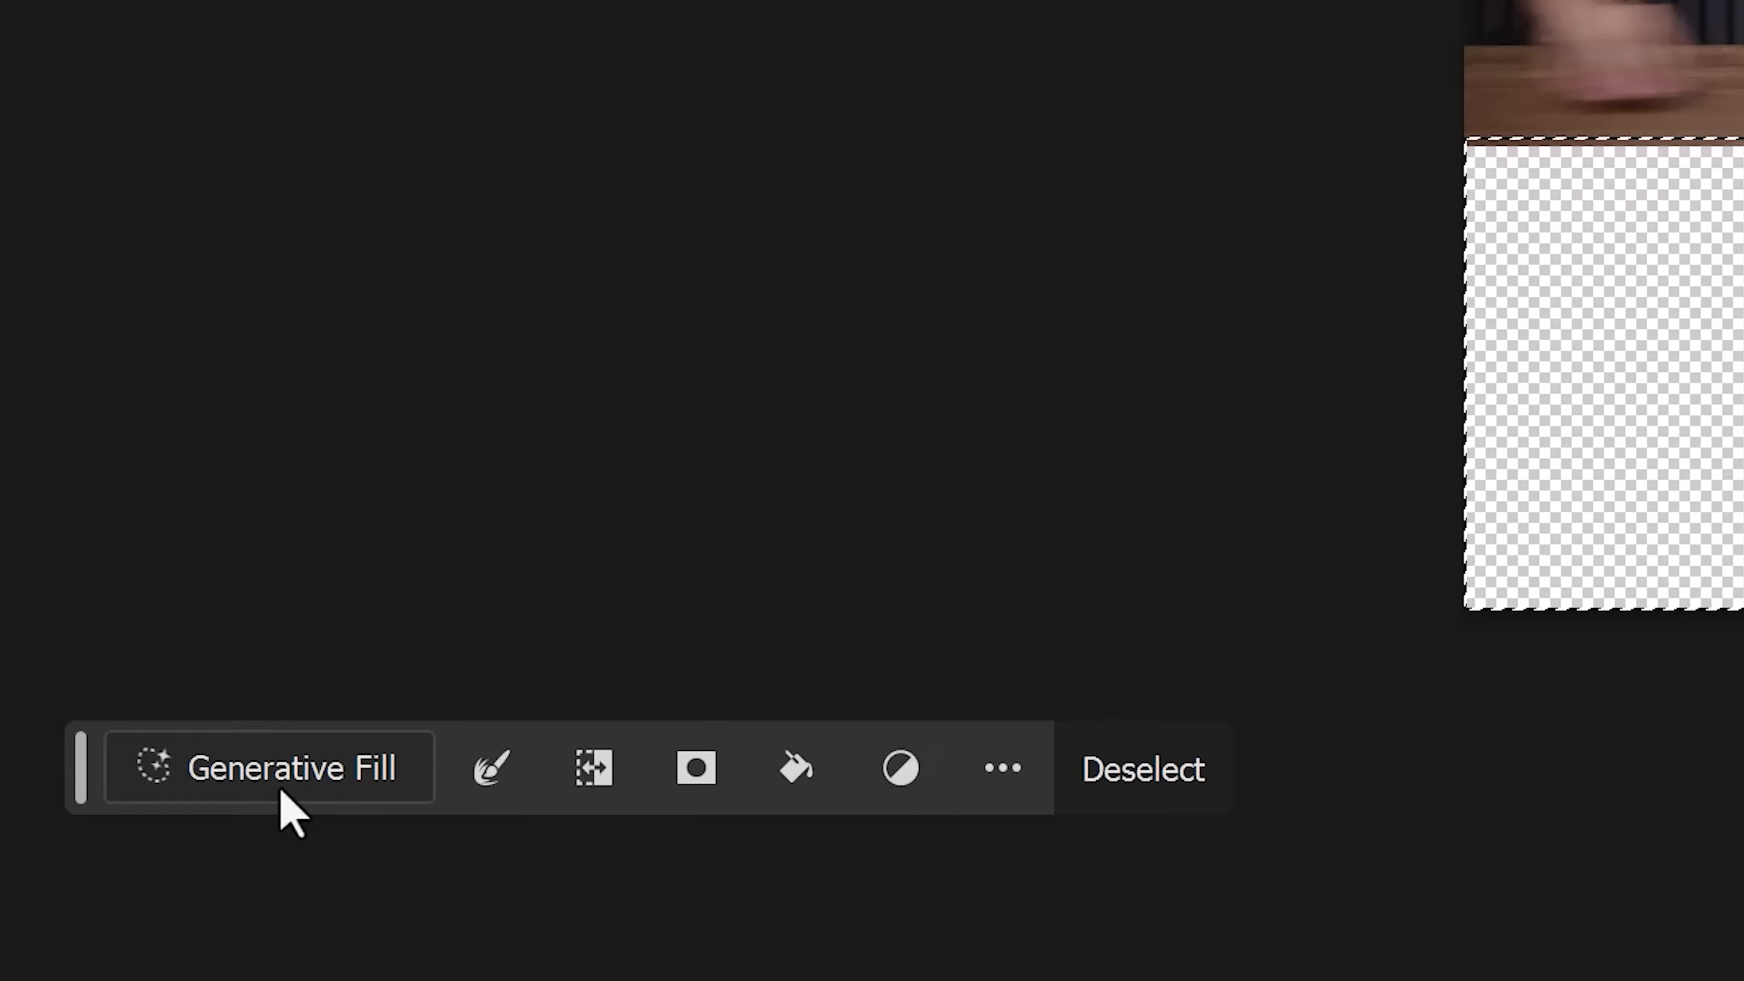
{"action": "left_click", "coordinate": [268, 767]}
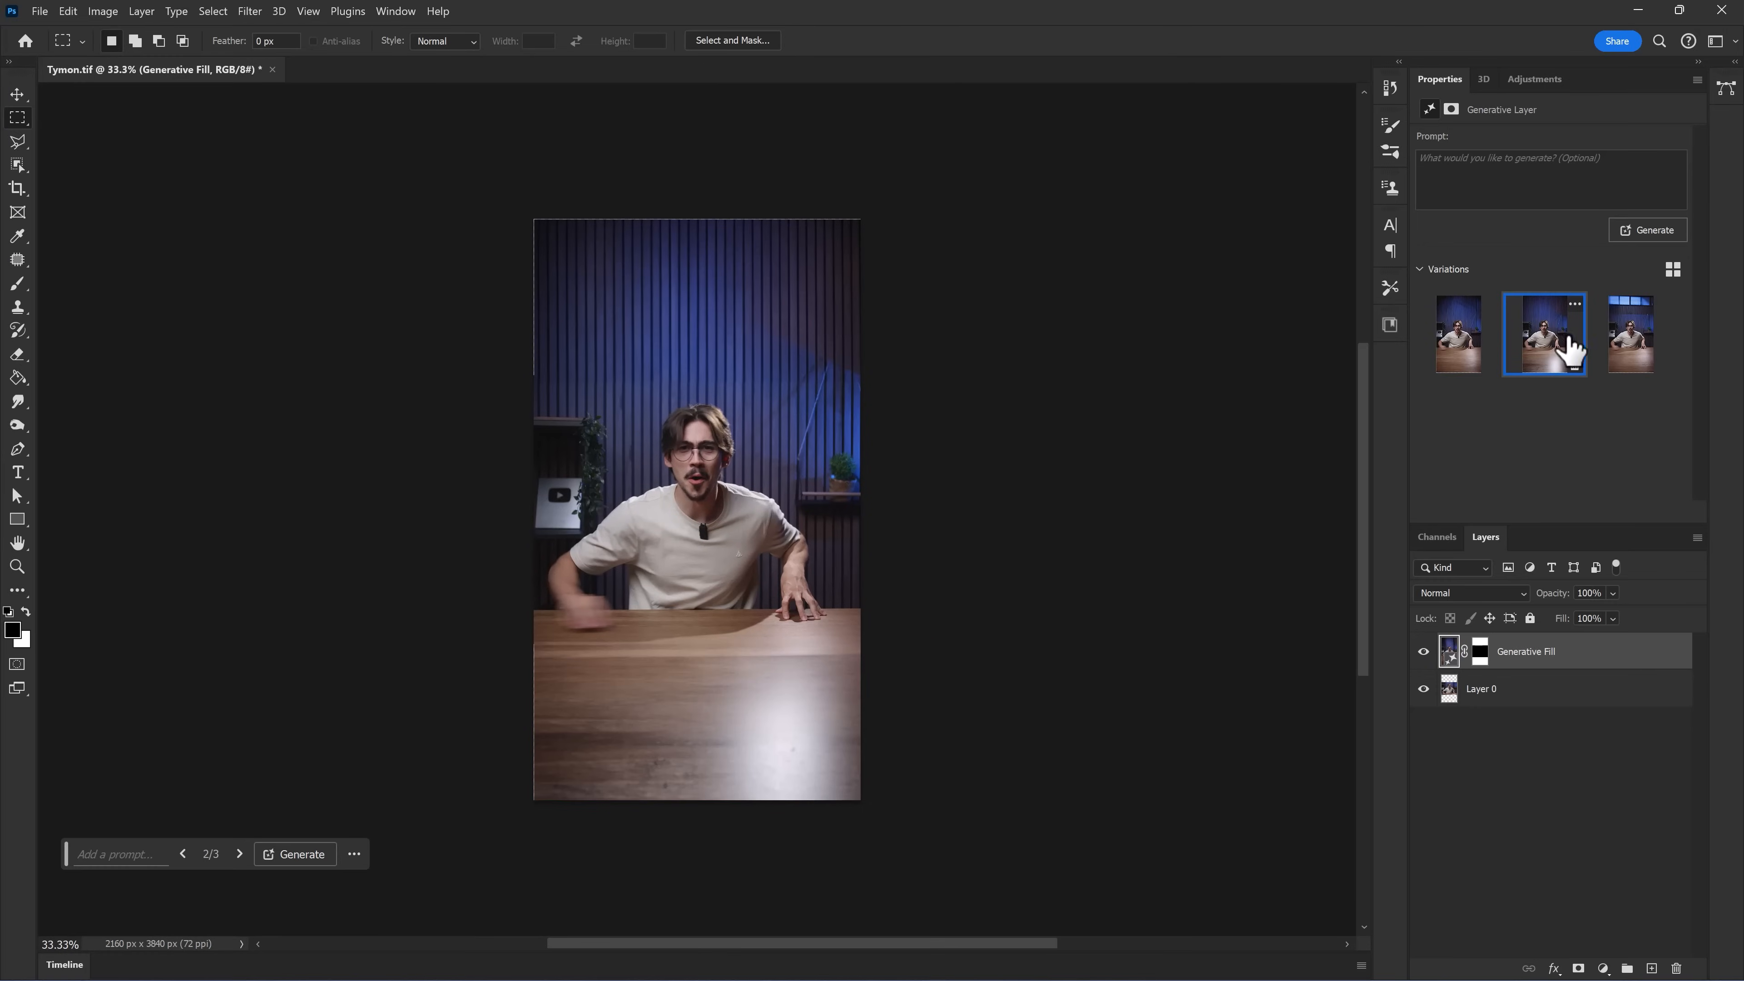
{"action": "left_click", "coordinate": [1457, 333]}
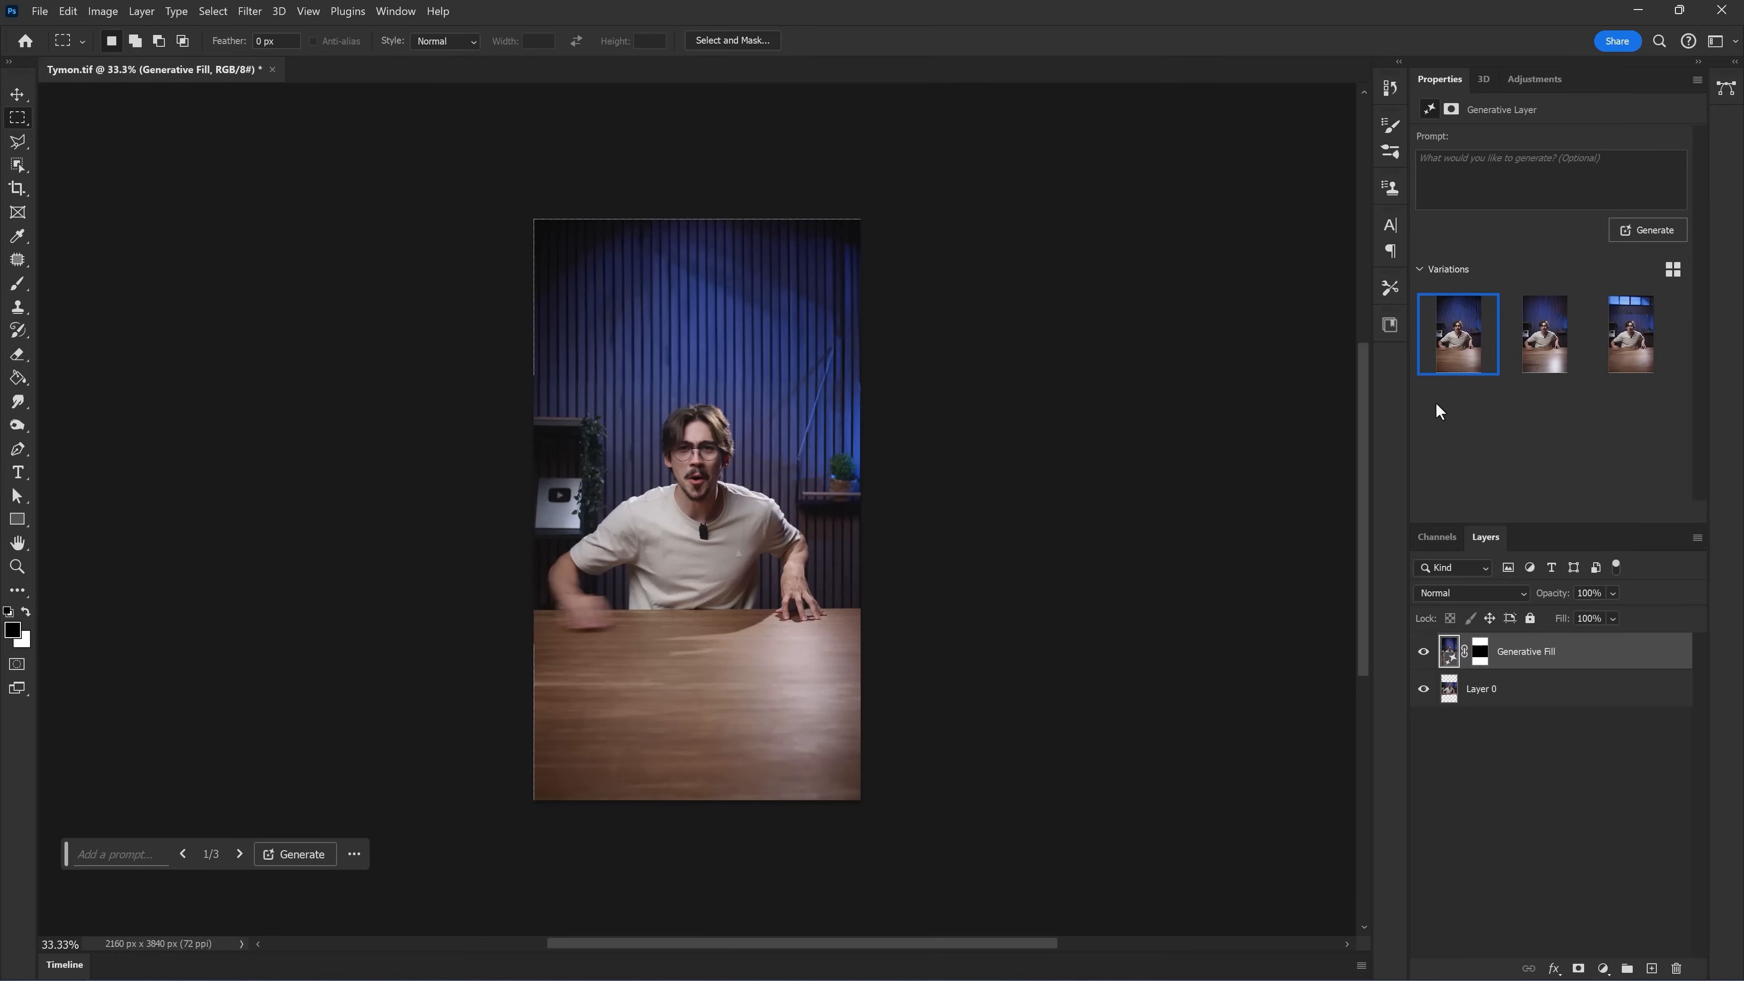
{"action": "left_click", "coordinate": [1423, 689]}
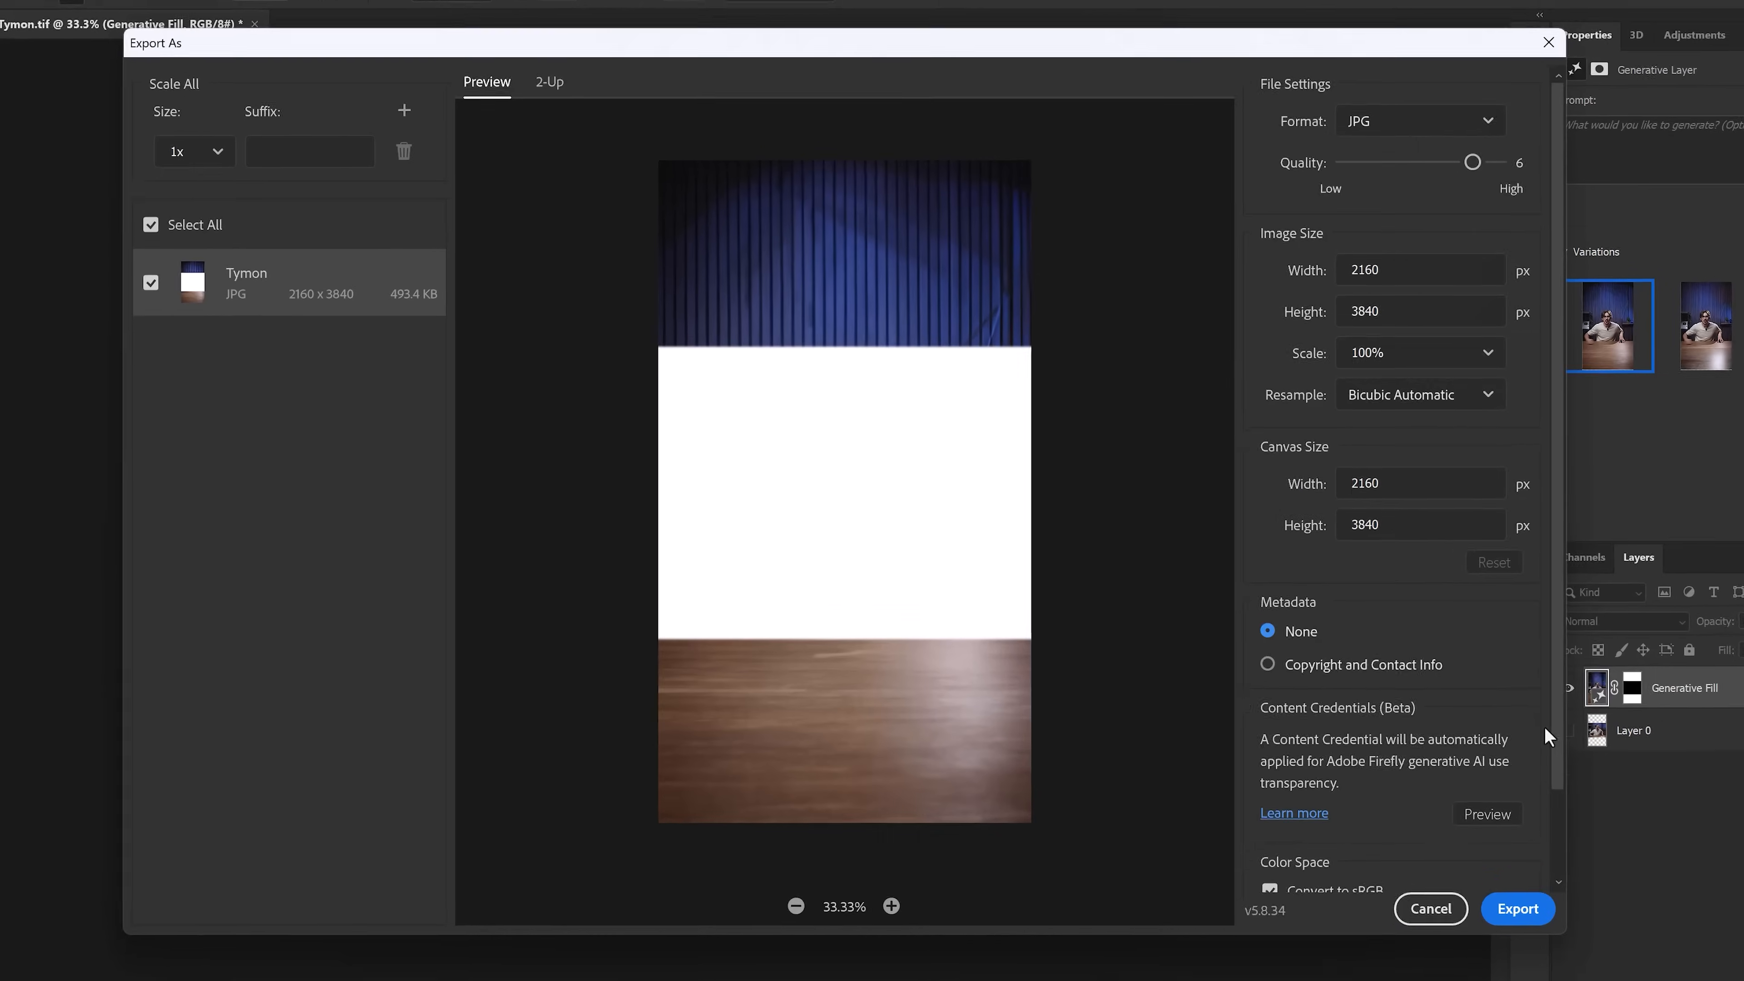
{"action": "left_click", "coordinate": [1418, 120]}
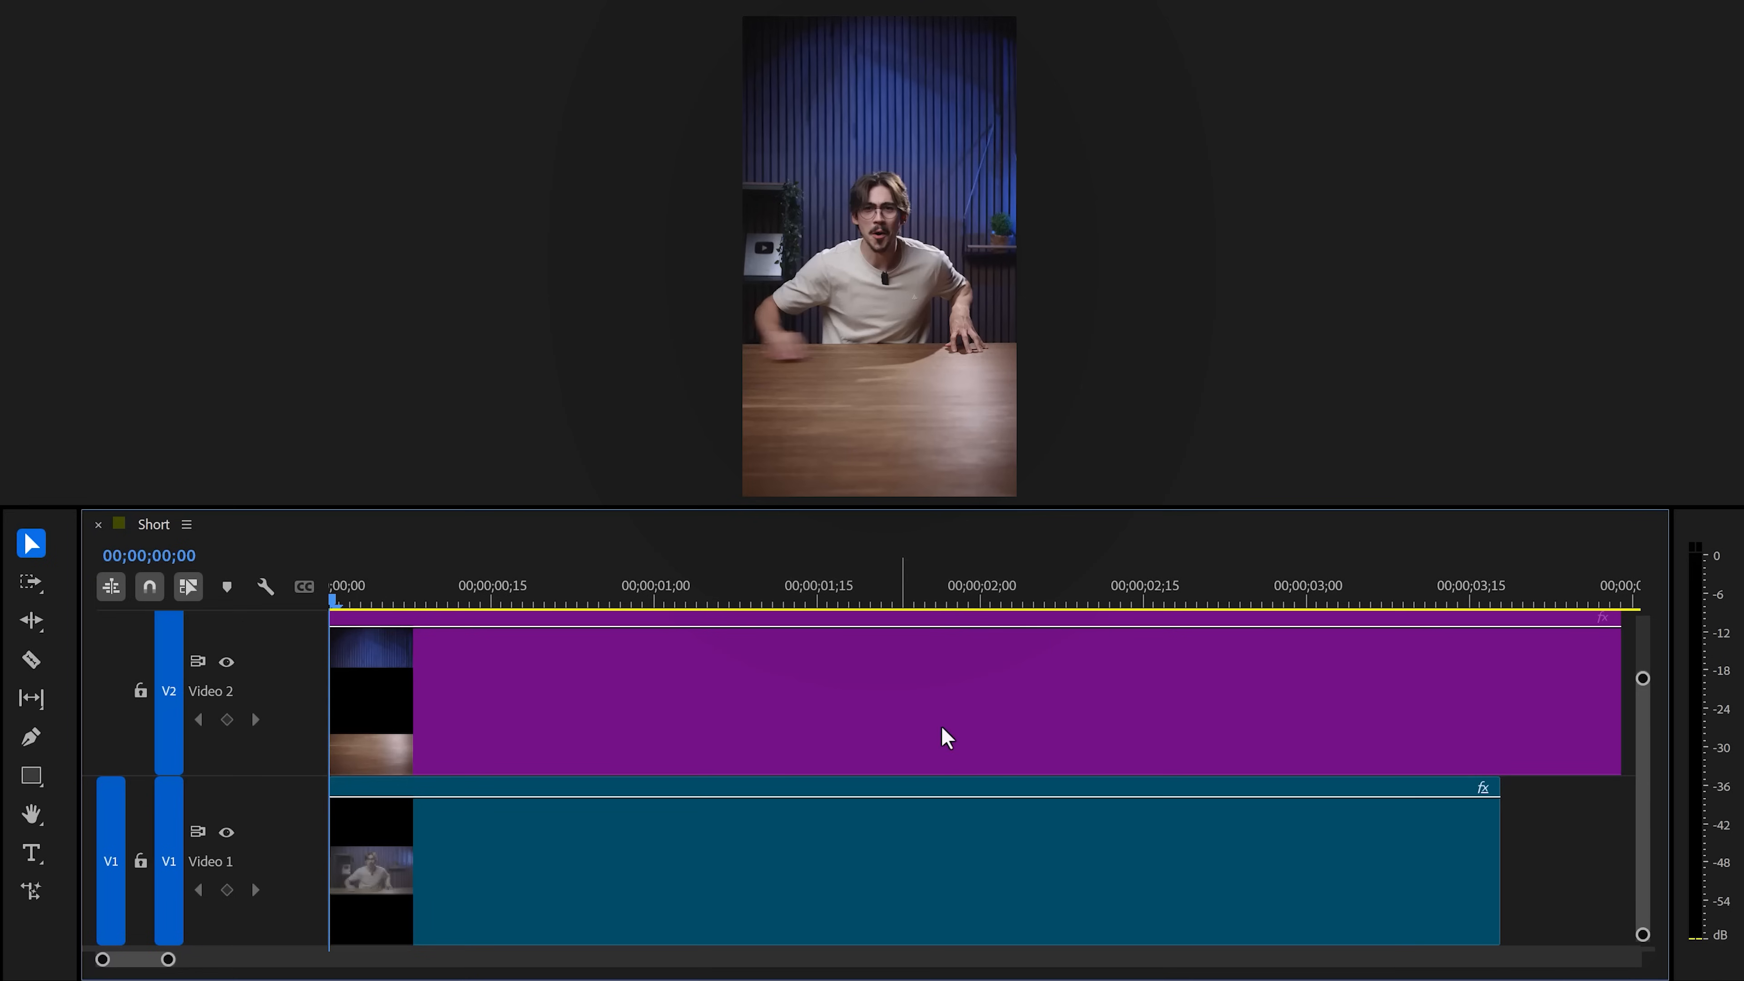
{"action": "mouse_move", "coordinate": [1590, 872]}
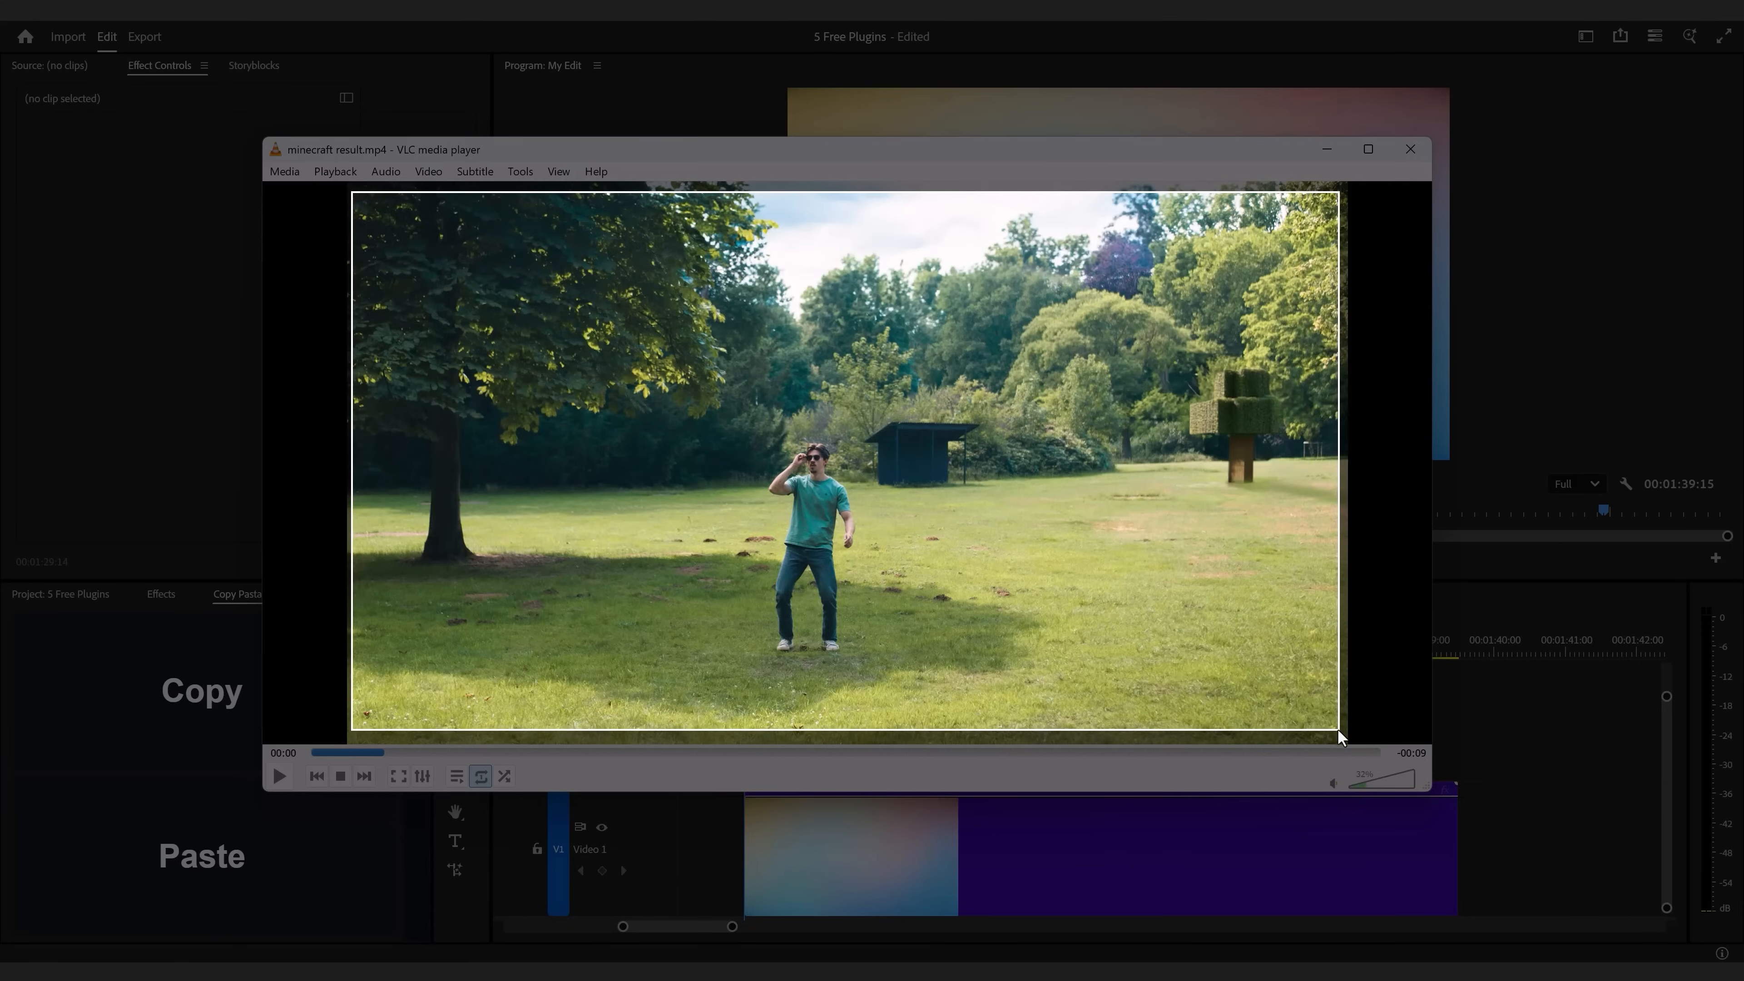
- Close the VLC preview window to return to the My Edit timeline
{"action": "left_click", "coordinate": [1408, 149]}
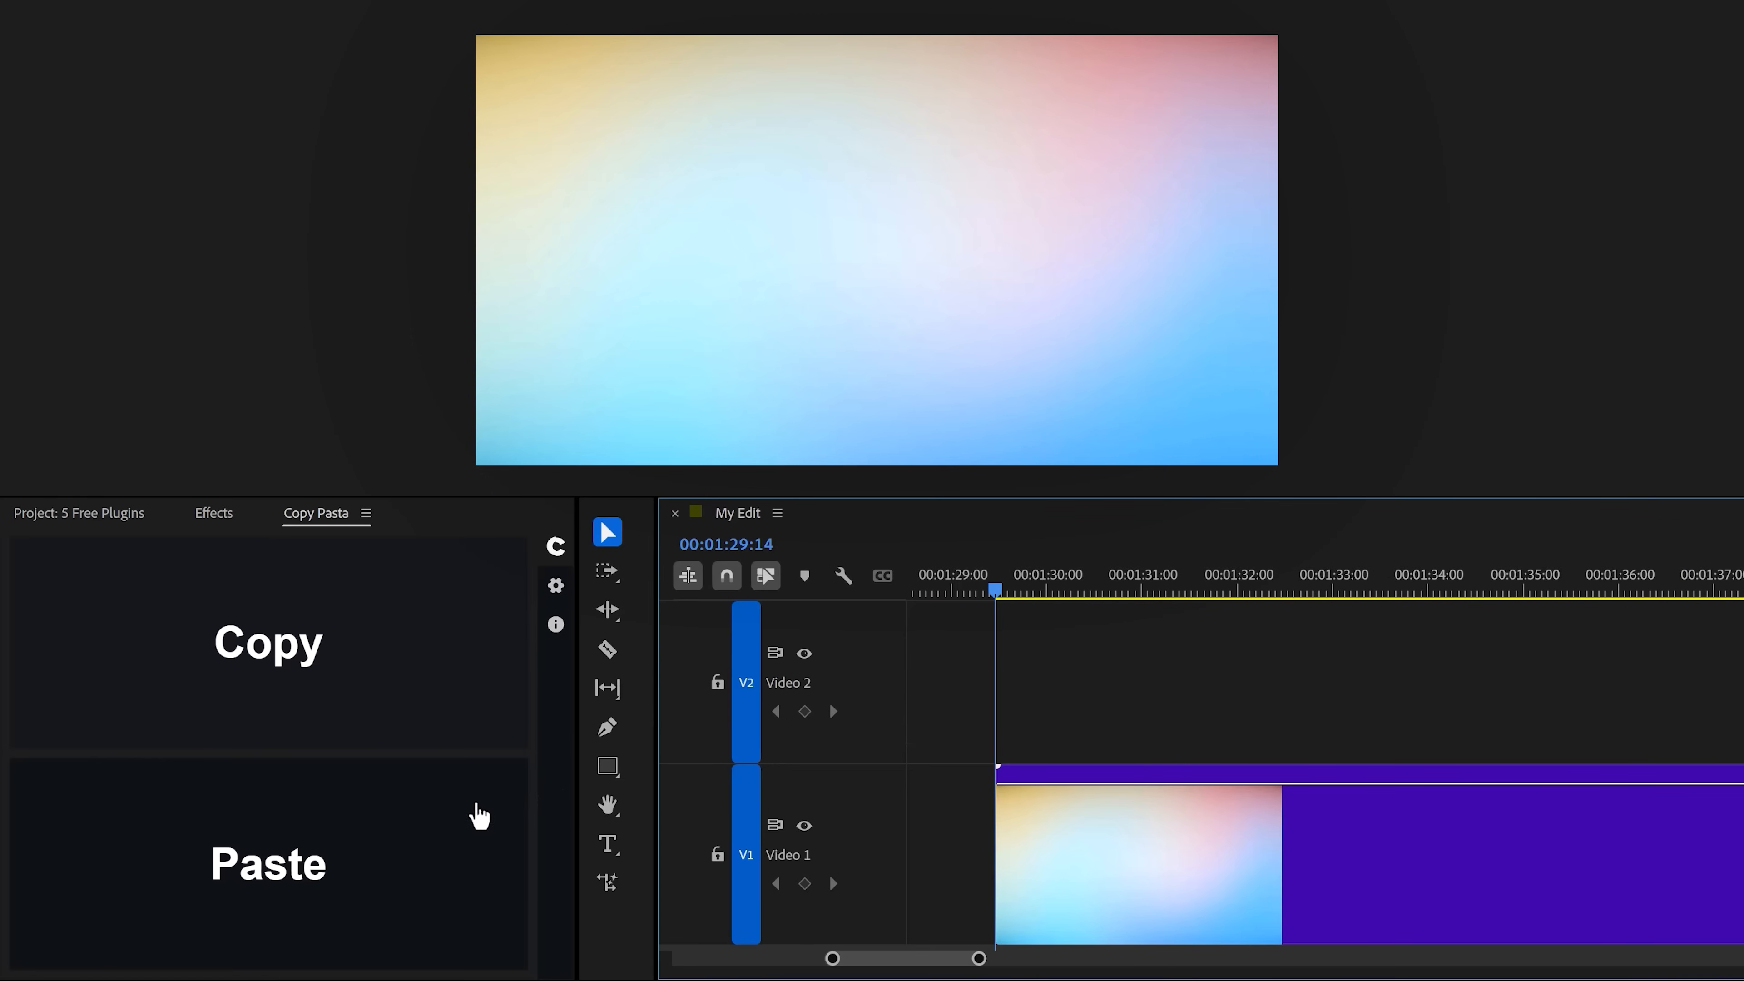